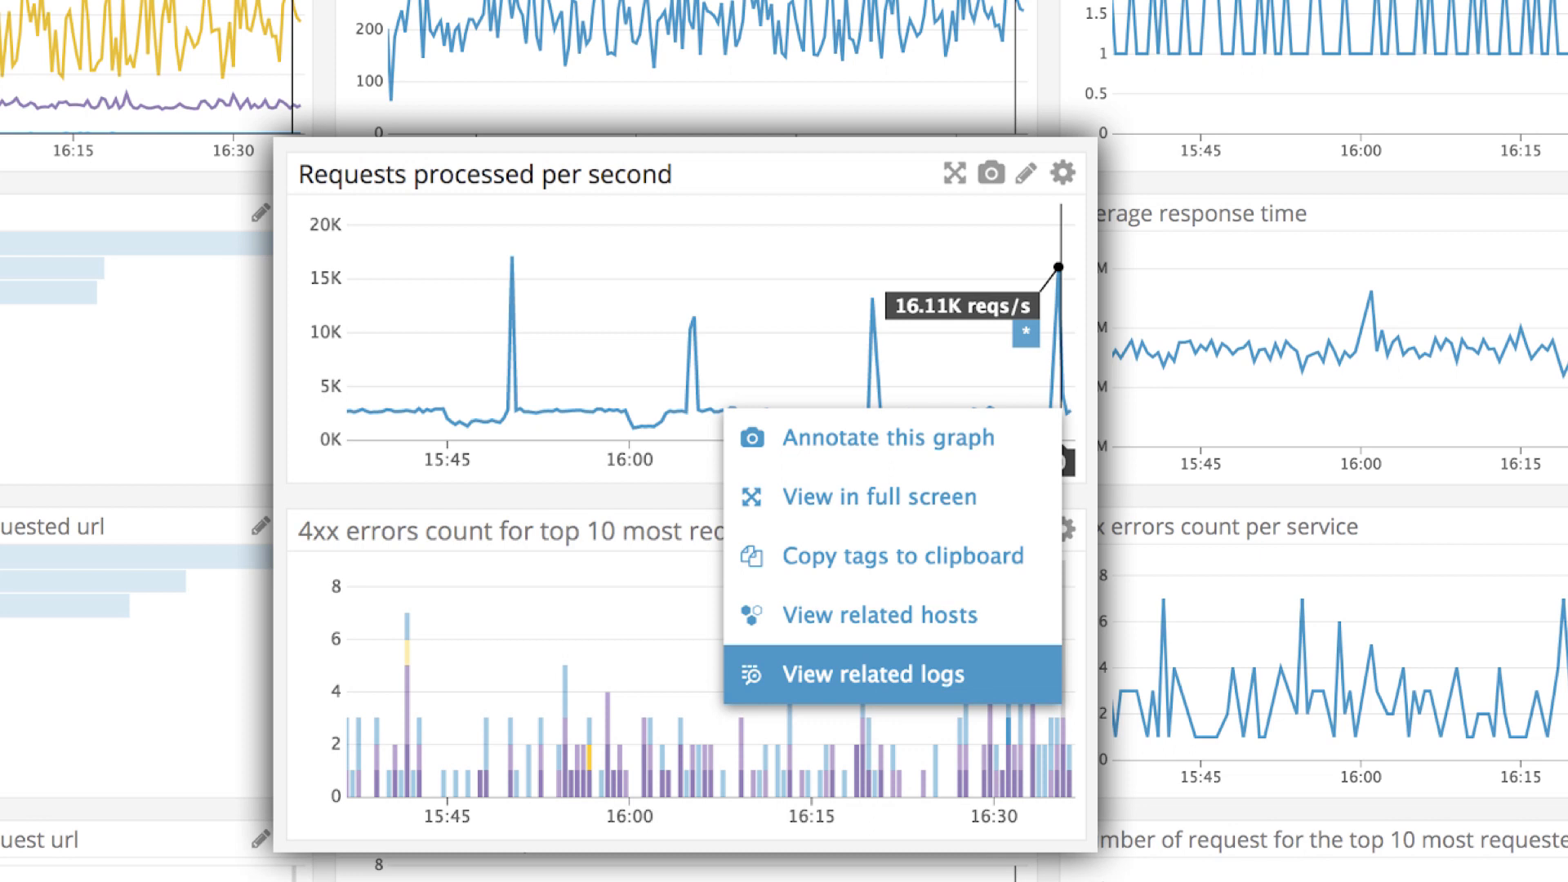
# Step: Open related logs from the Requests processed per second graph spike in the keynote
pyautogui.click(869, 674)
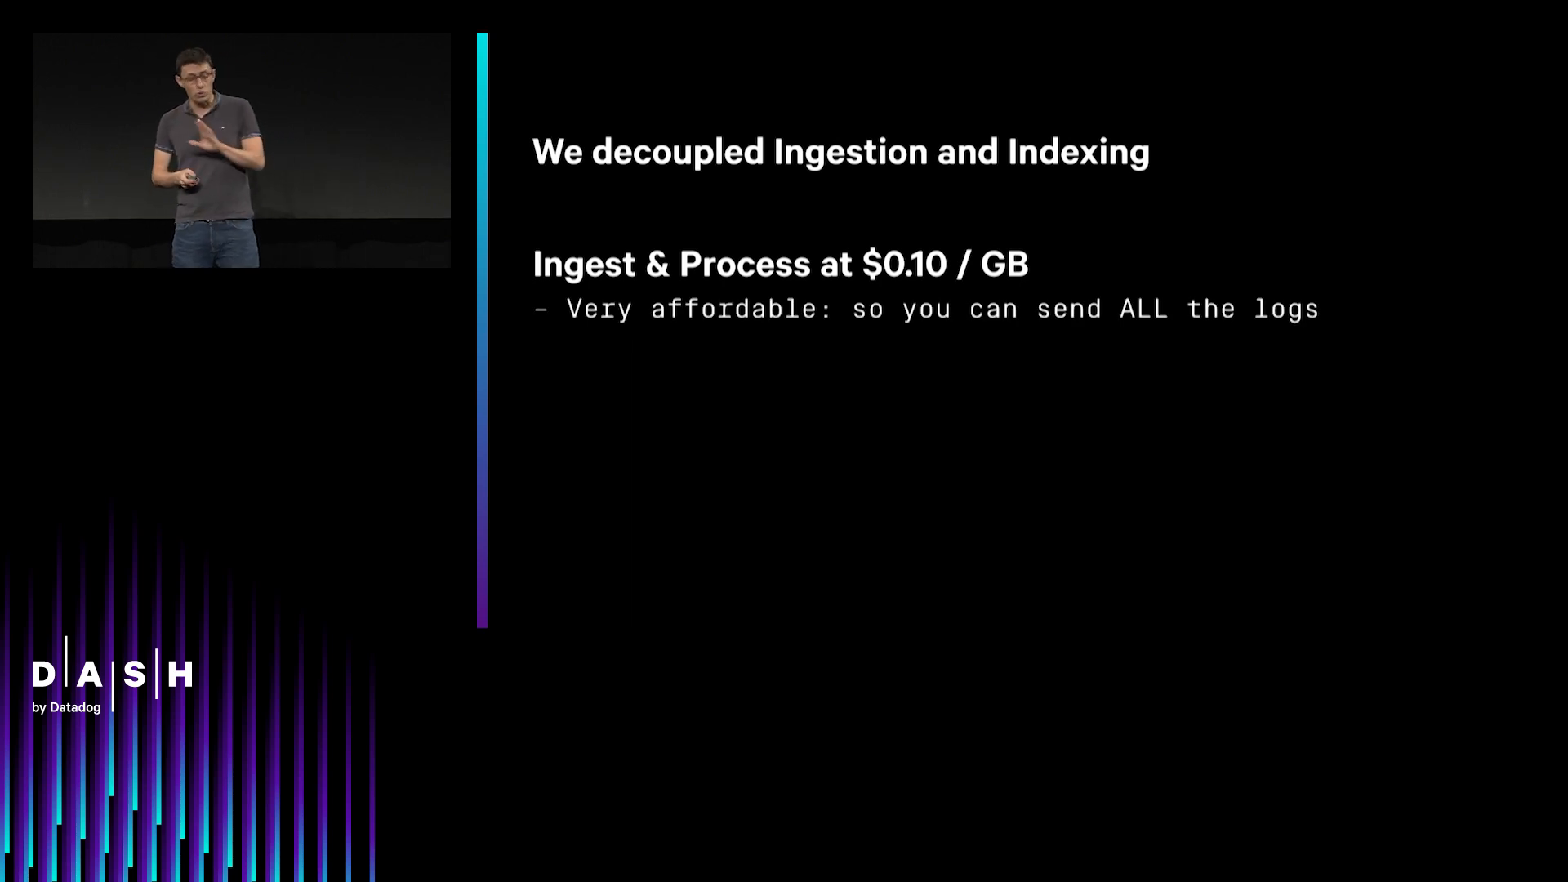
# Step: Reveal the Ingest & Process ($0.10/GB) and Index & Retain ($1.27/M events) bullets
pyautogui.press('right')
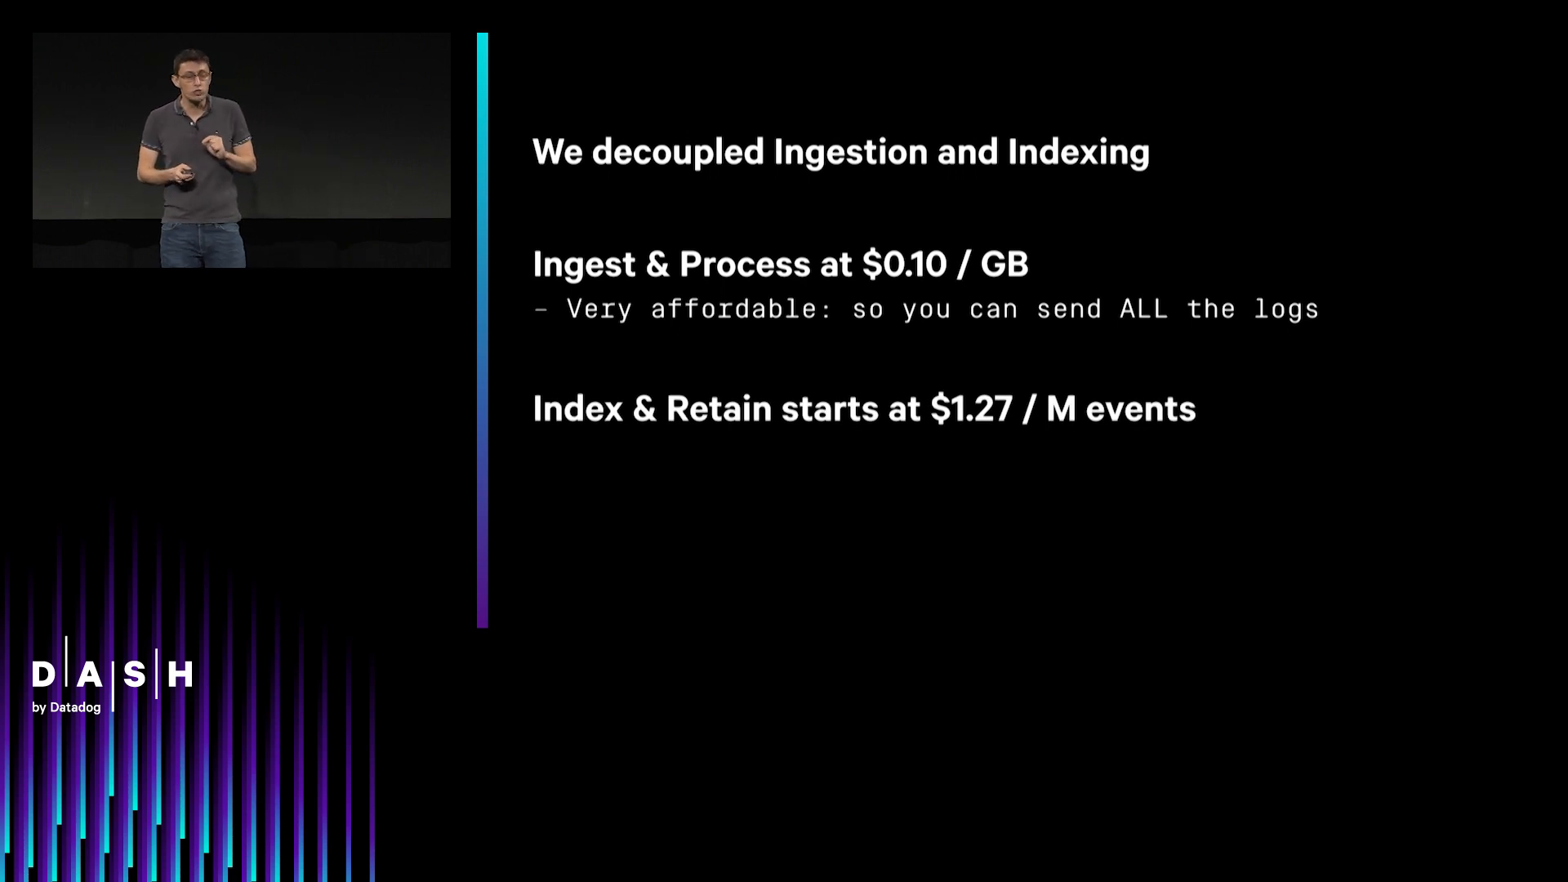
pyautogui.press('right')
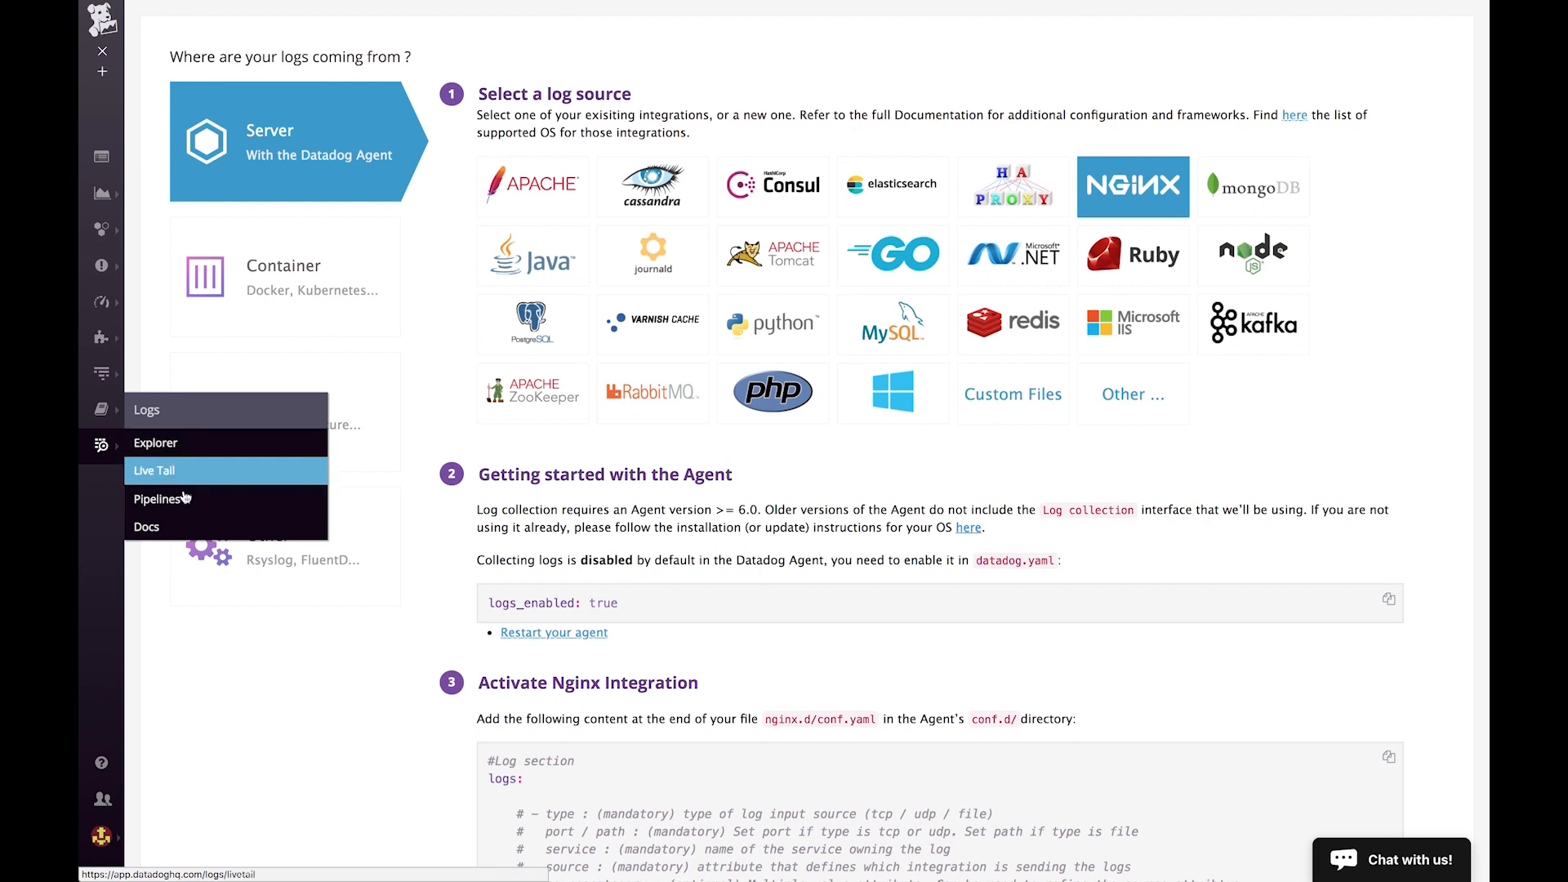
pyautogui.moveTo(157, 499)
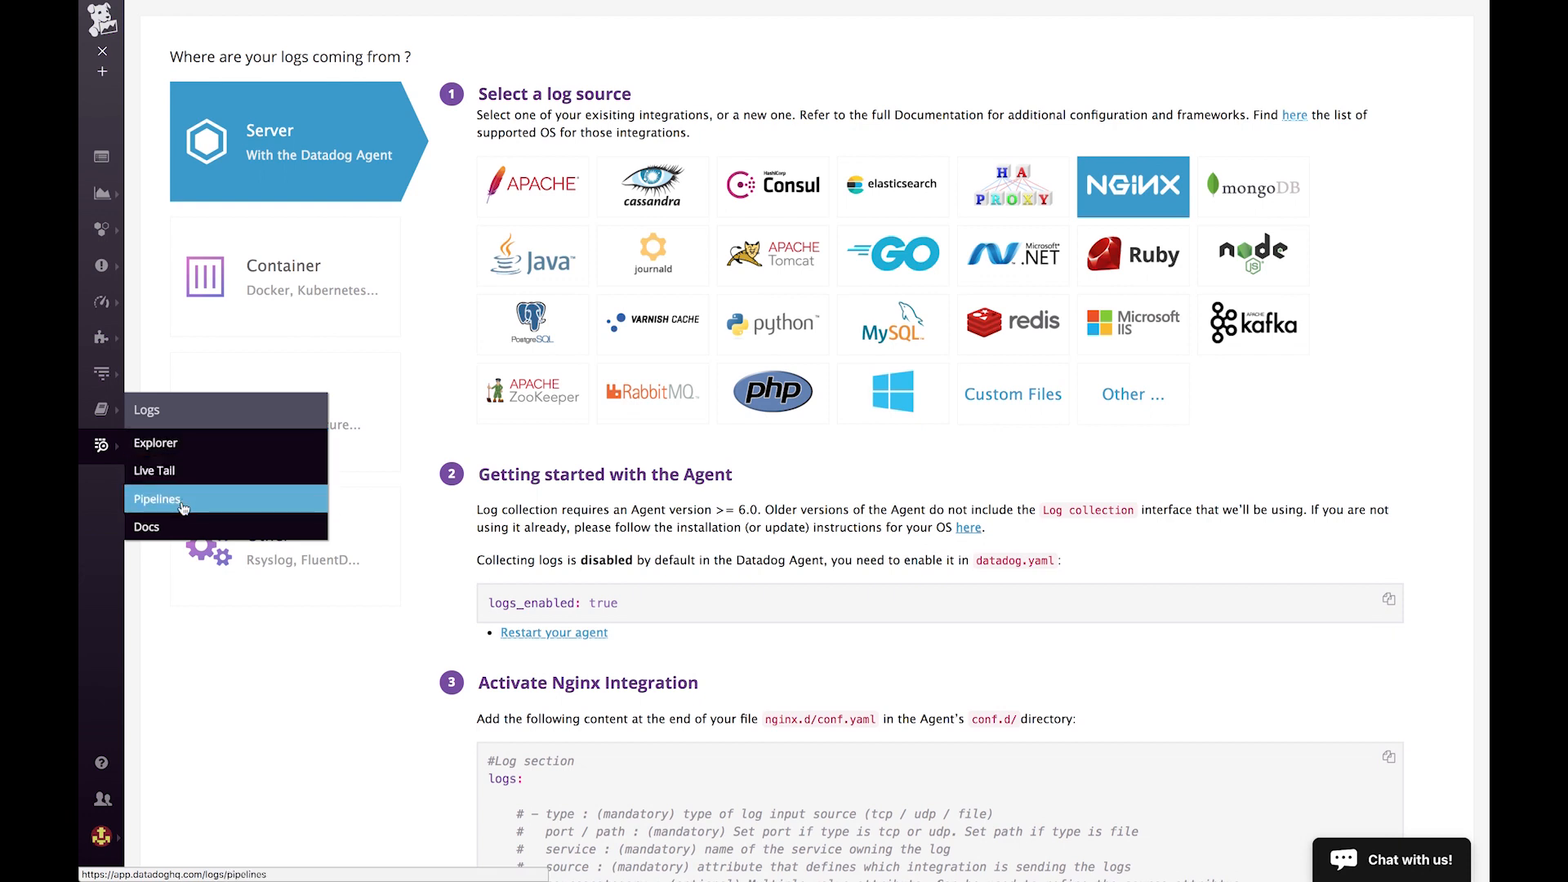
# Step: Go to Logs Pipelines and collapse the 30-pipeline list to expose indexes and archives
pyautogui.click(157, 498)
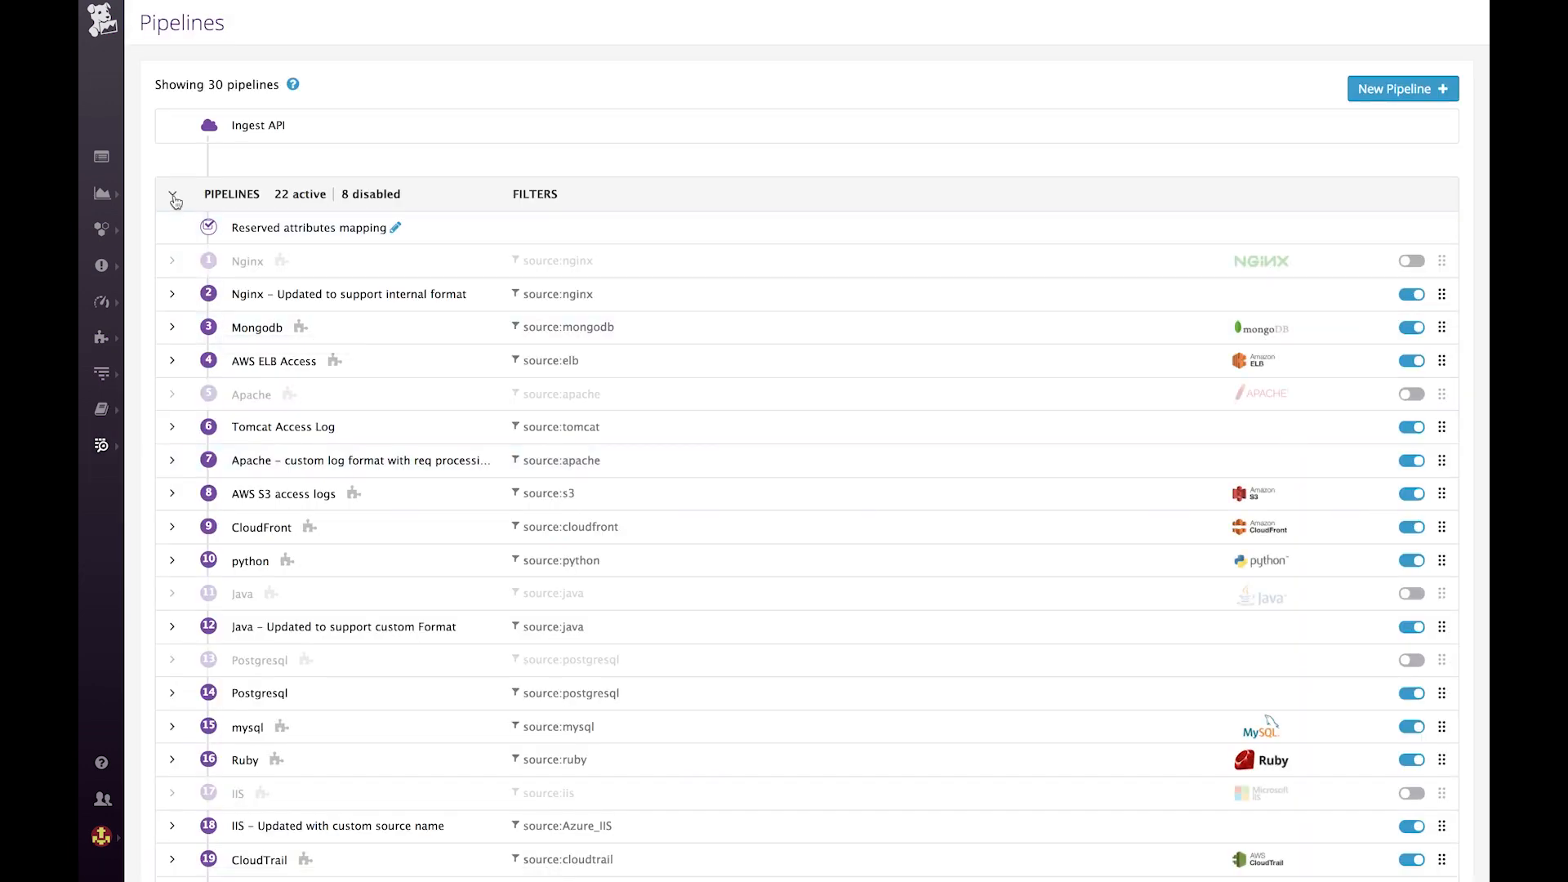
pyautogui.click(173, 194)
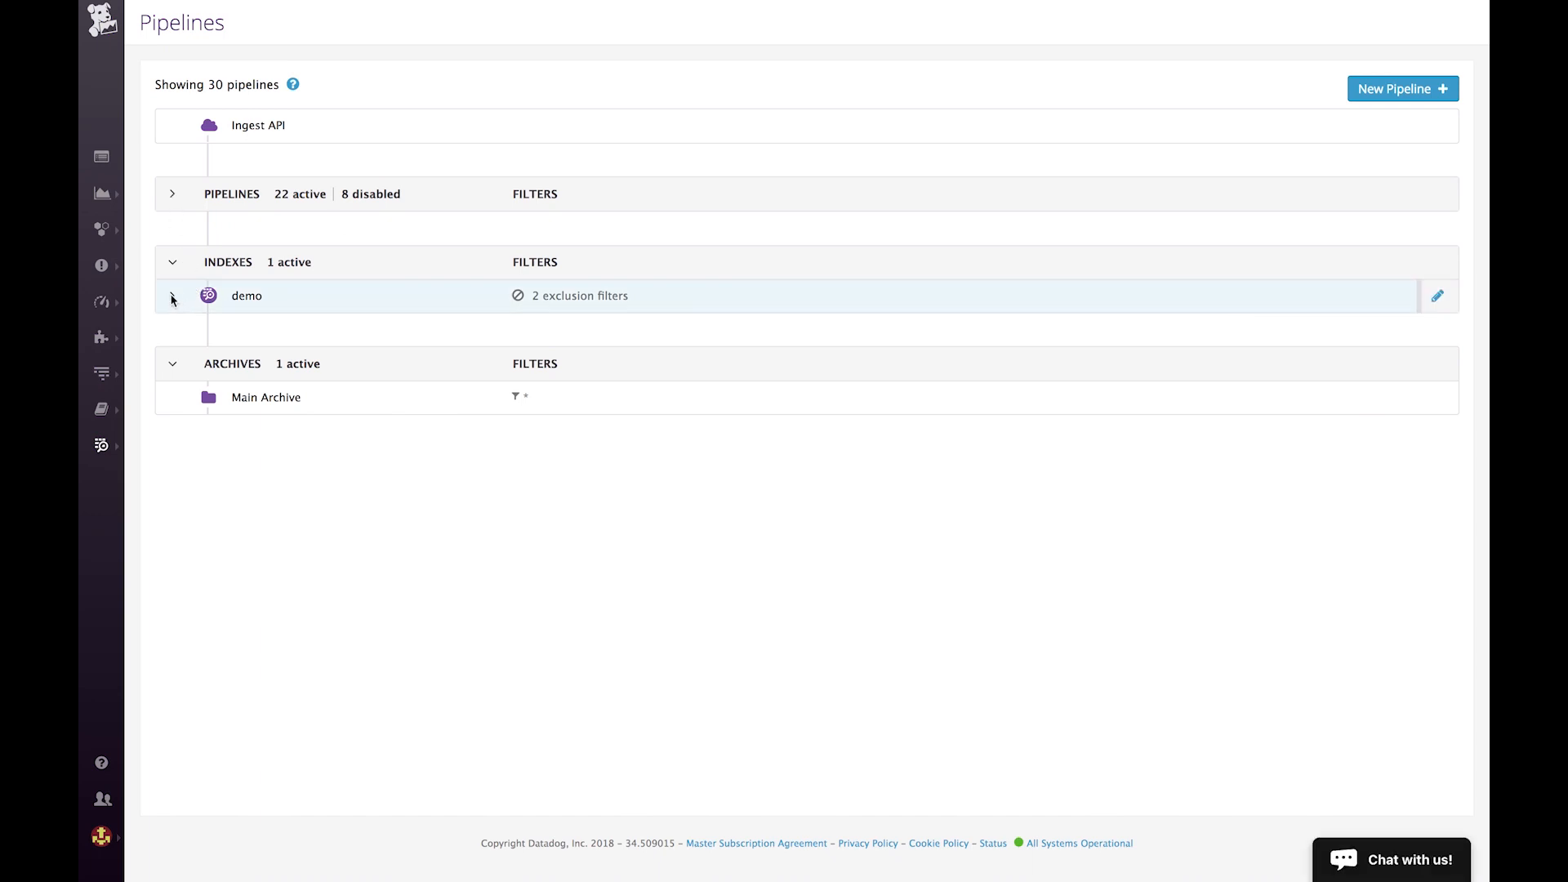
# Step: Expand the demo index and toggle the Debug Exclusion filter off and back on
pyautogui.click(173, 295)
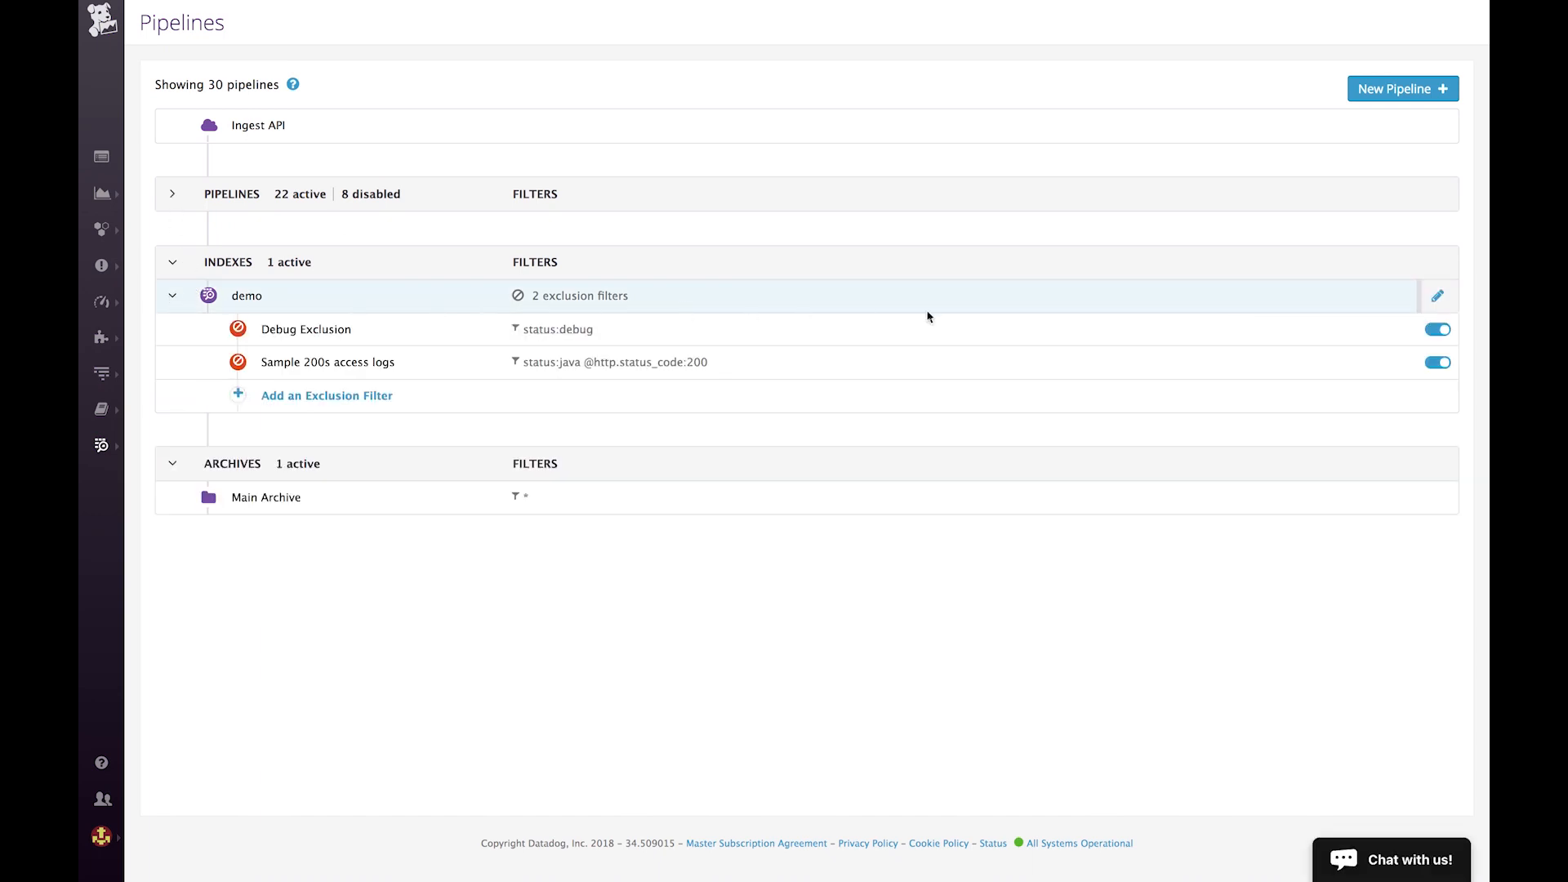
pyautogui.moveTo(1252, 330)
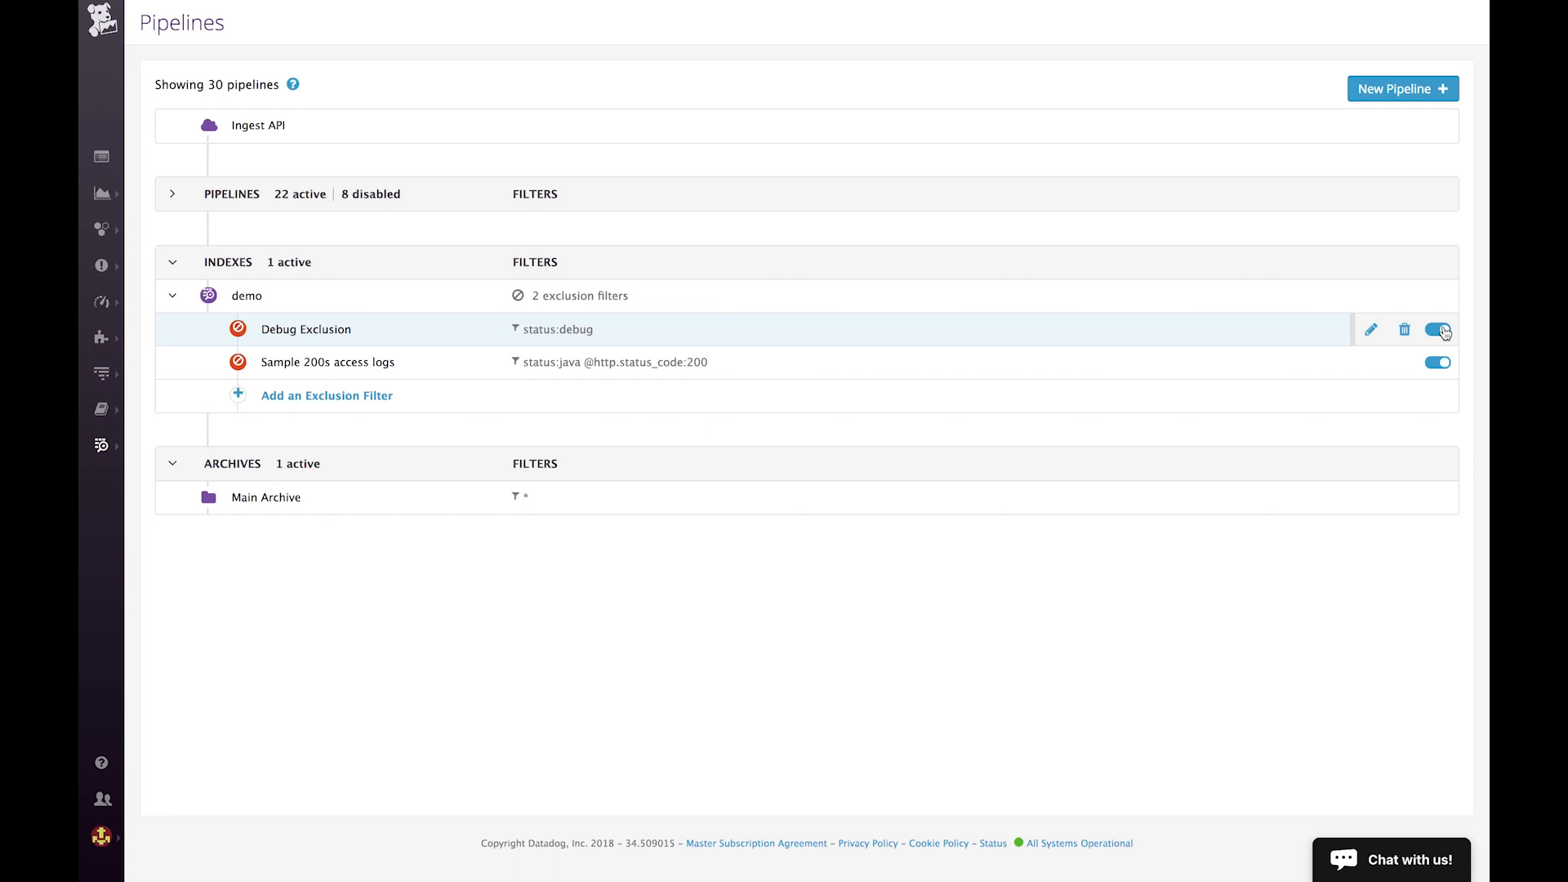
pyautogui.click(1437, 329)
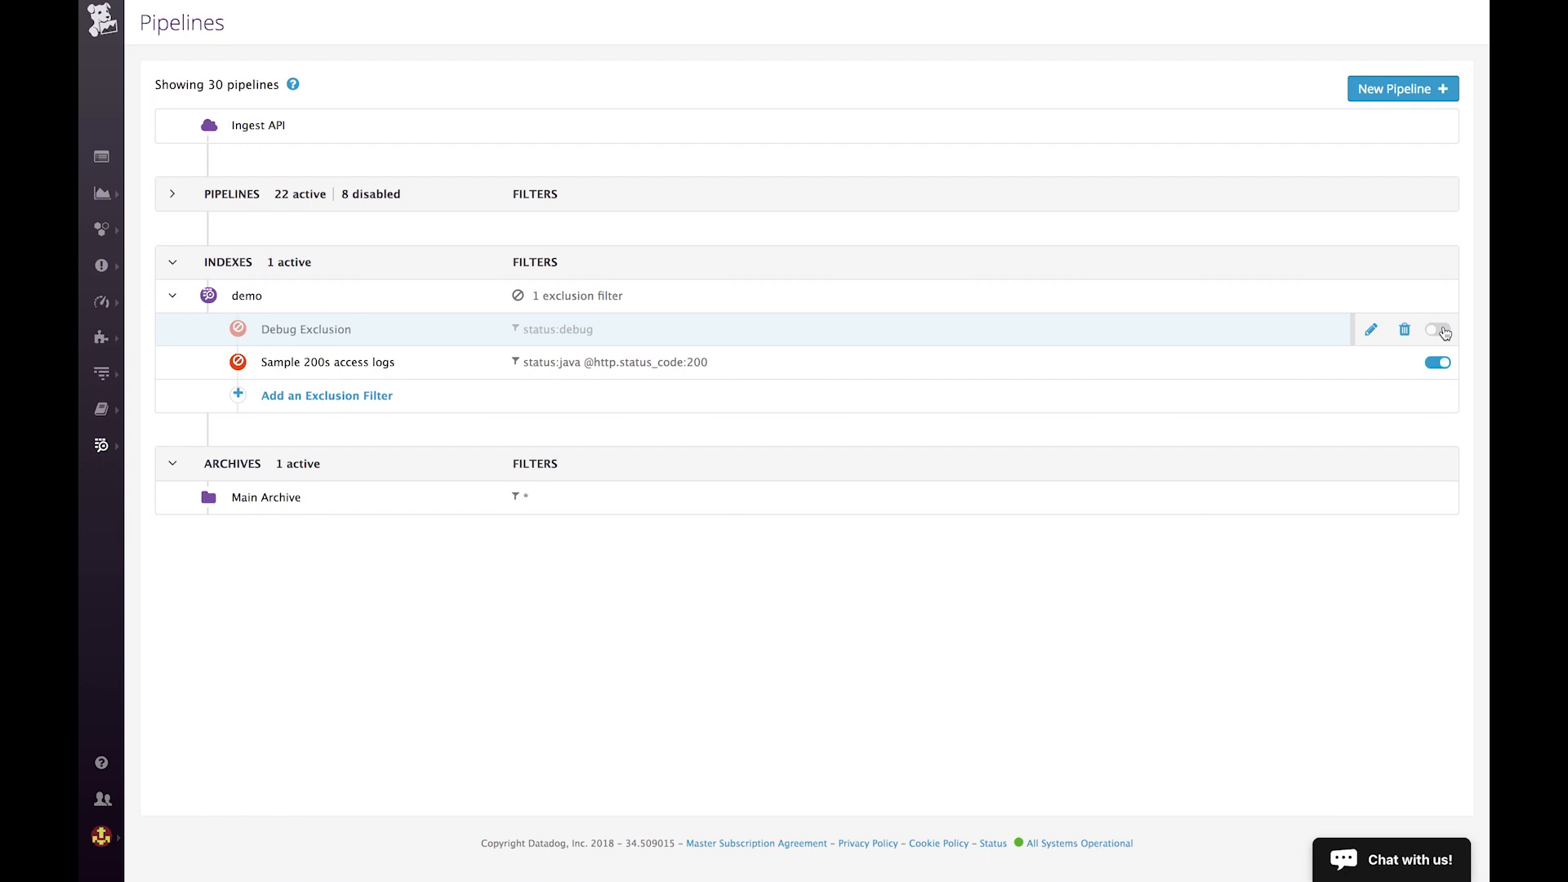
pyautogui.click(1438, 331)
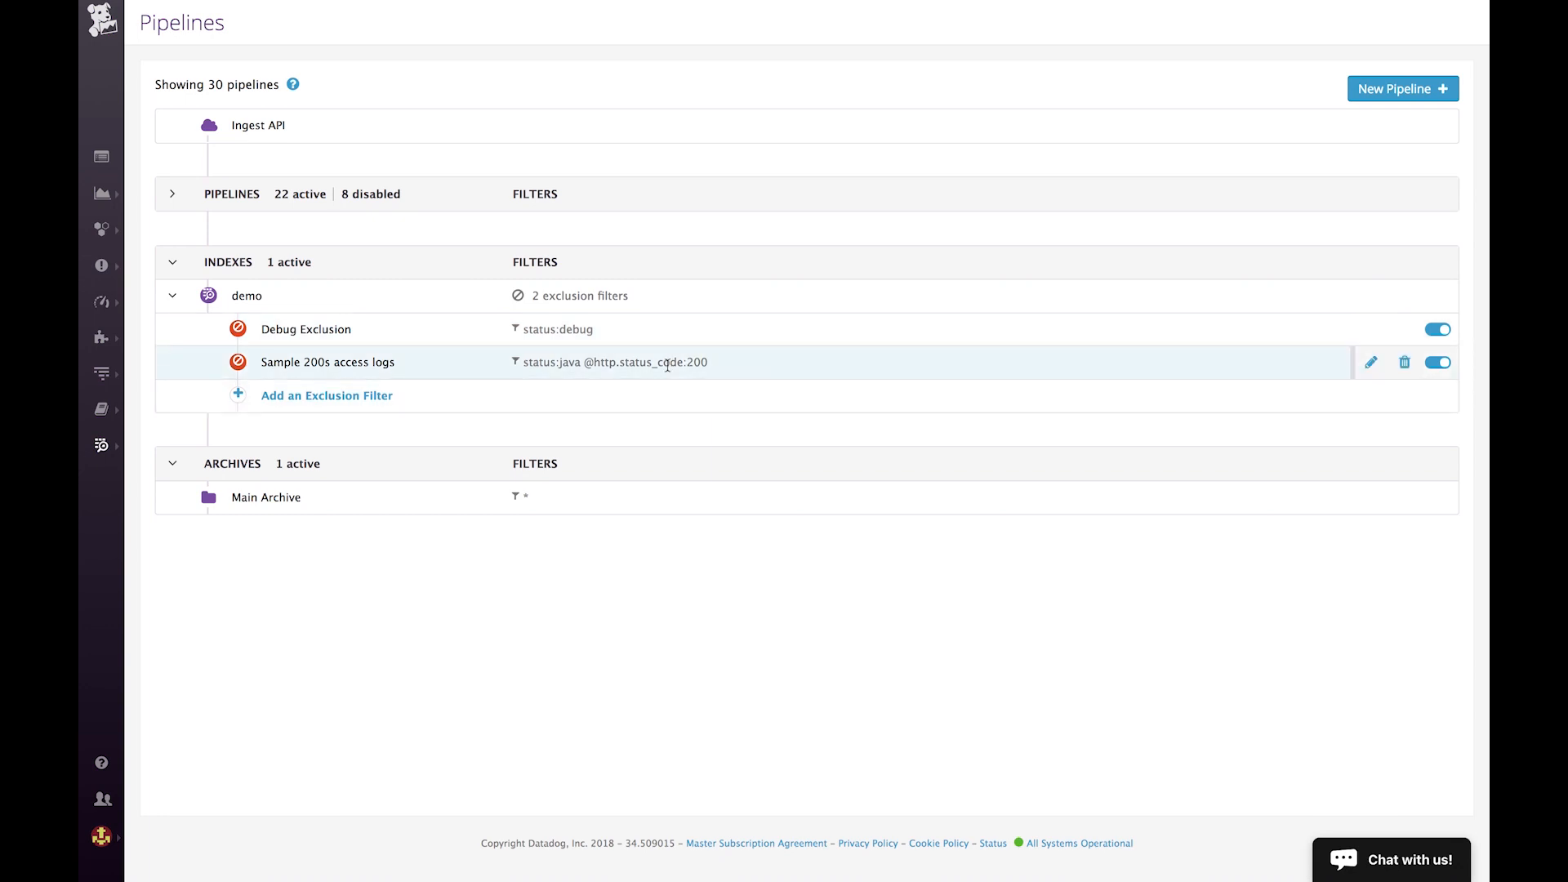
# Step: Edit Sample 200s access logs, adjusting the exclusion slider from 90% toward 84%
pyautogui.click(1372, 362)
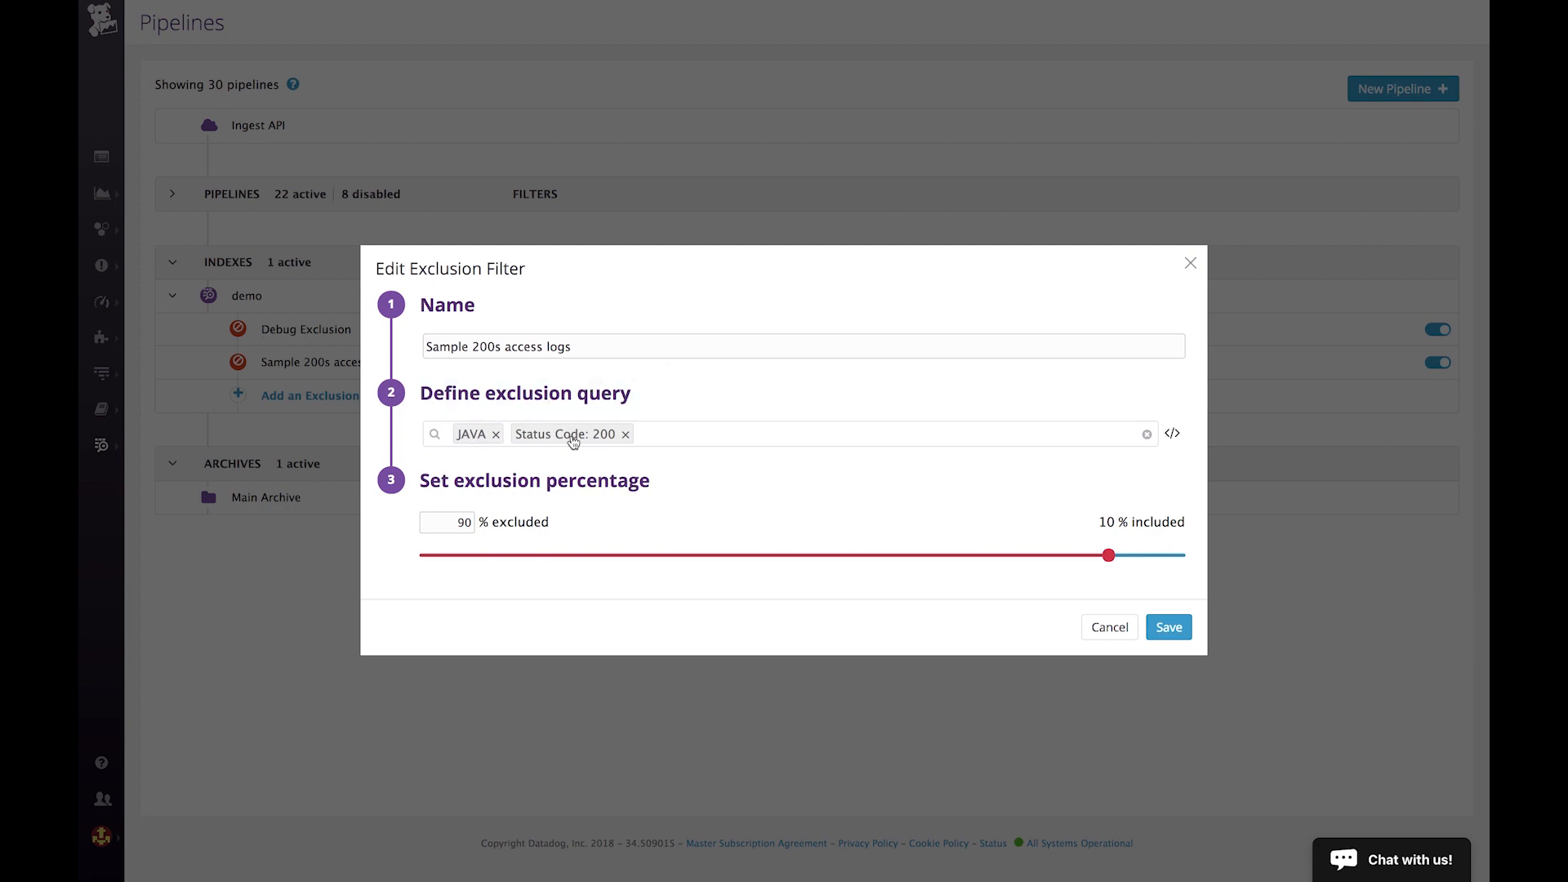
pyautogui.moveTo(1110, 556)
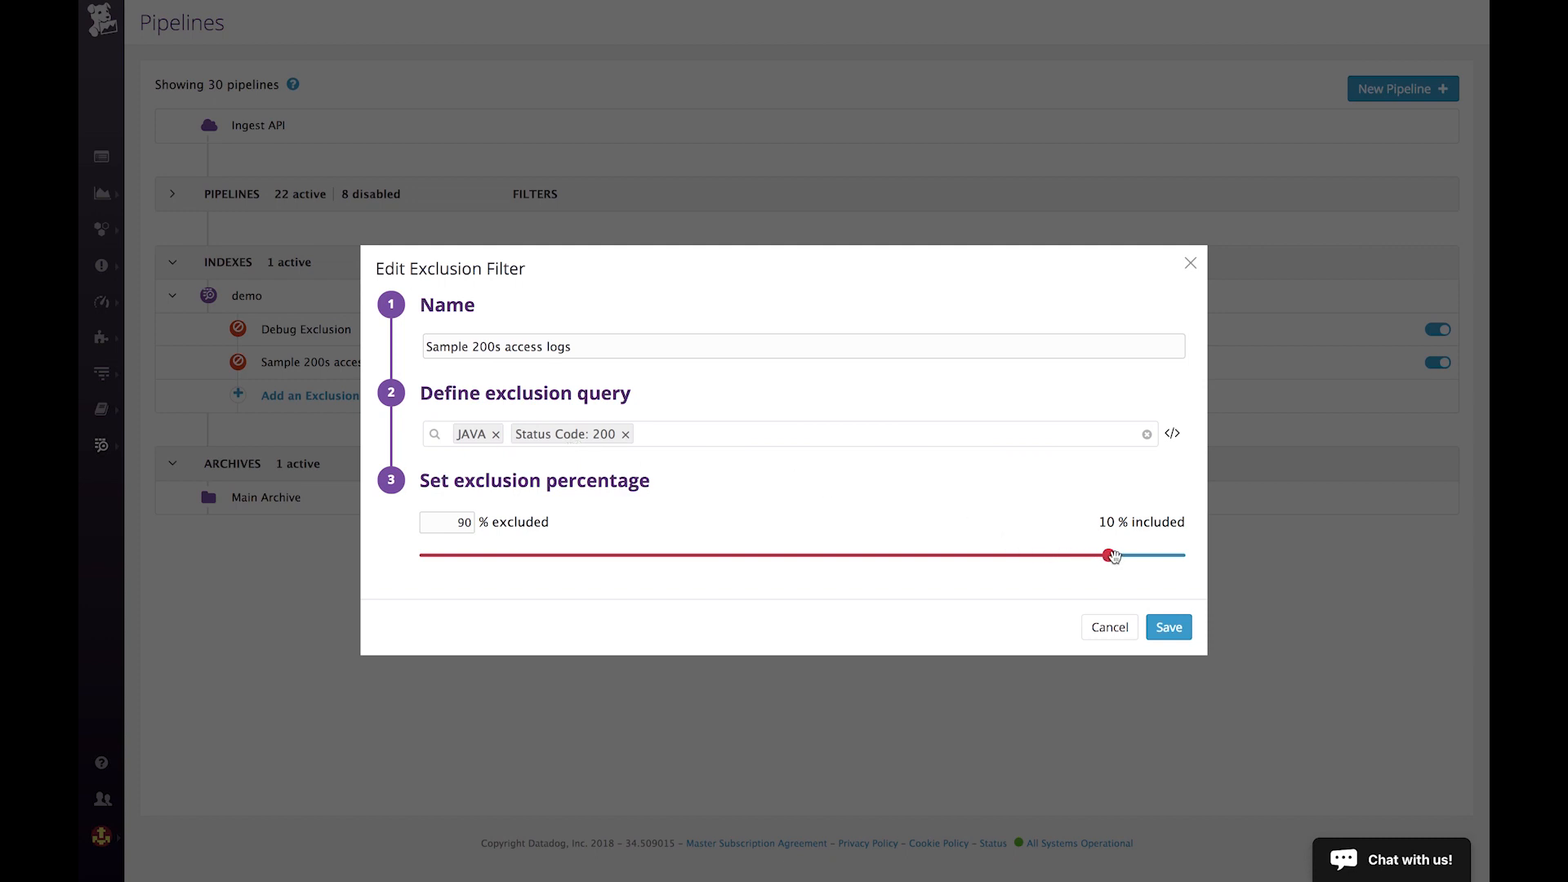
pyautogui.moveTo(1114, 555); pyautogui.dragTo(1063, 555)
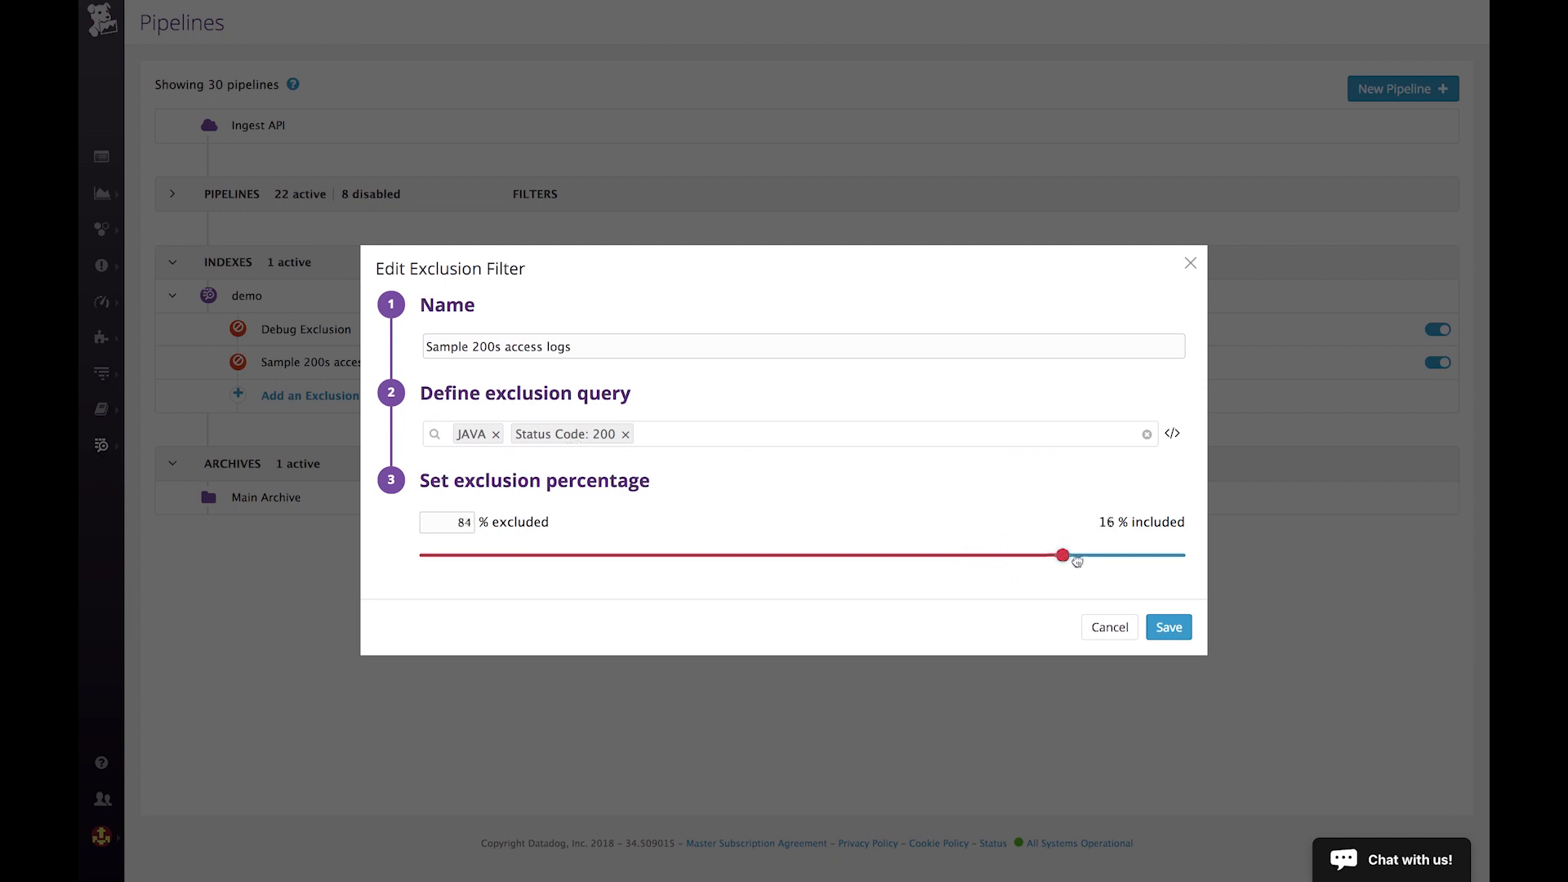
pyautogui.moveTo(1063, 555); pyautogui.dragTo(1109, 555)
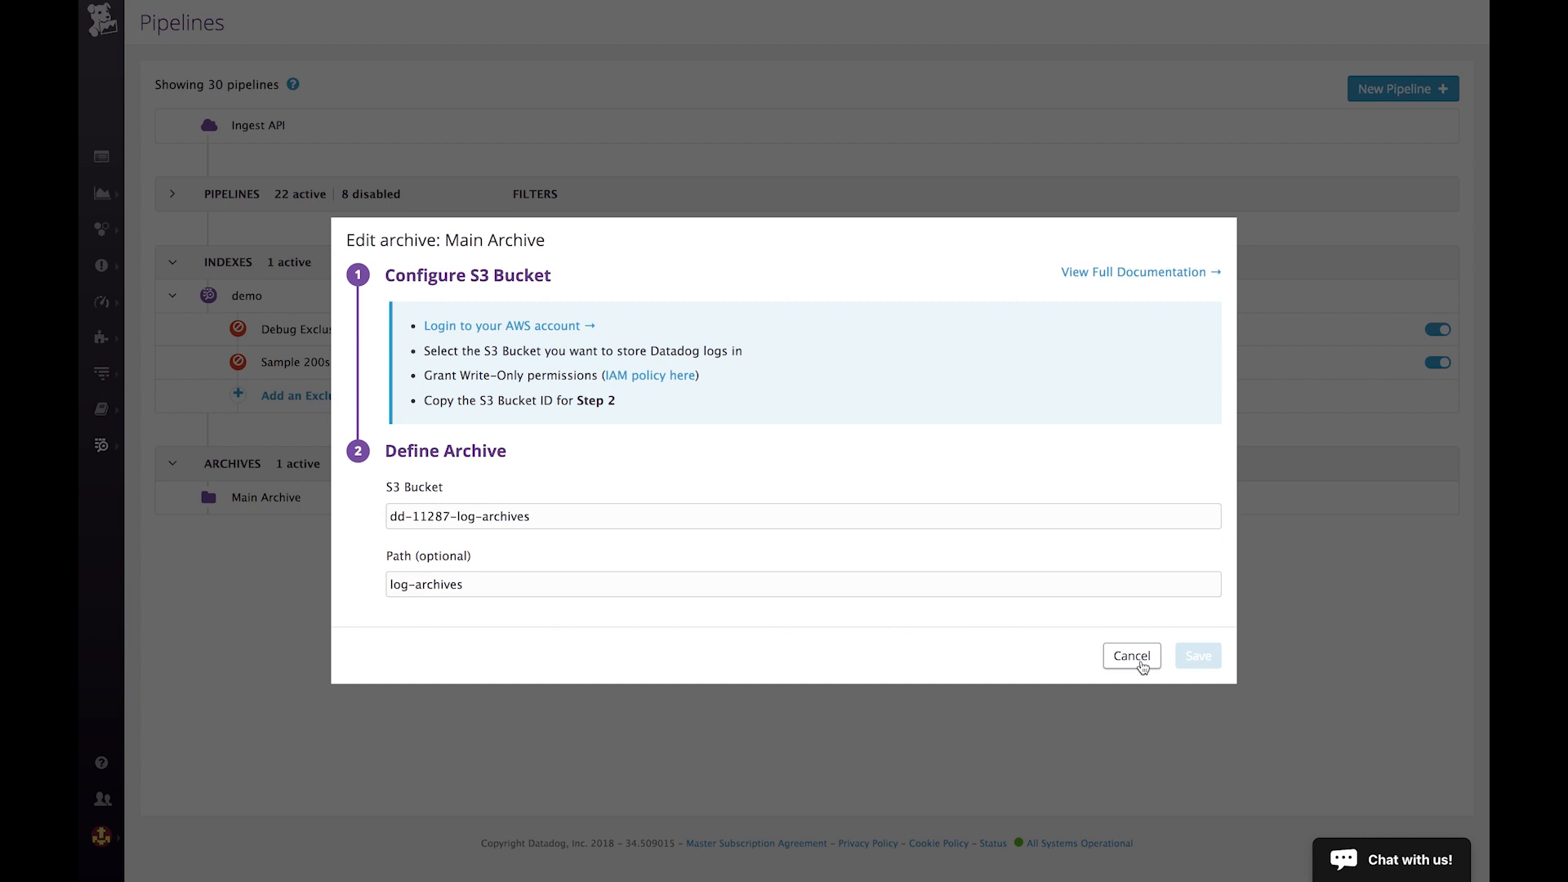
# Step: Cancel the Main Archive edit dialog without saving changes
pyautogui.click(1130, 655)
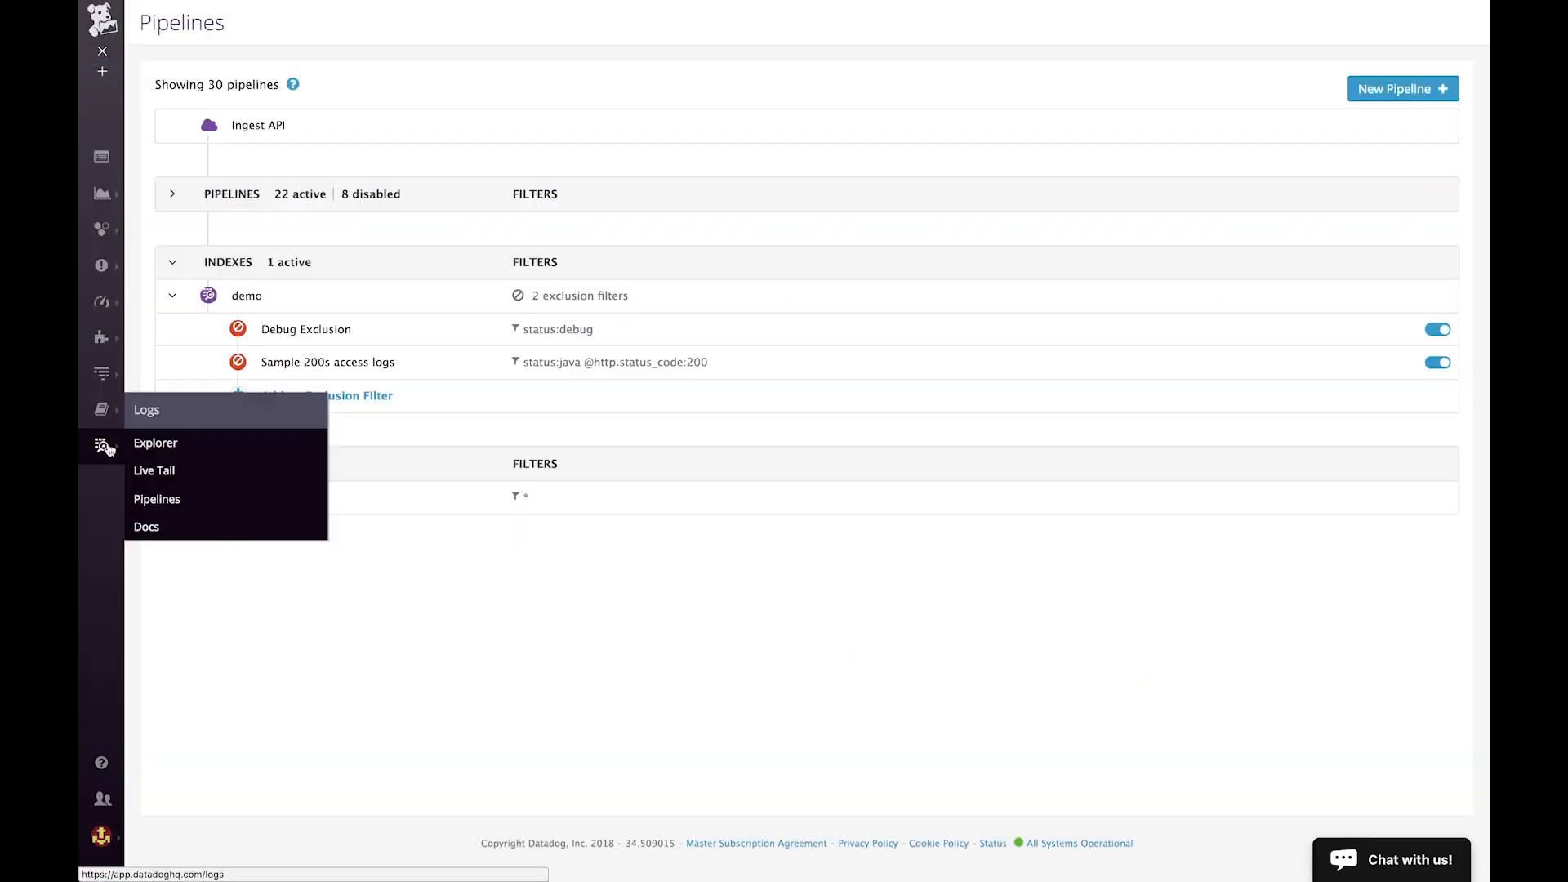
pyautogui.moveTo(155, 471)
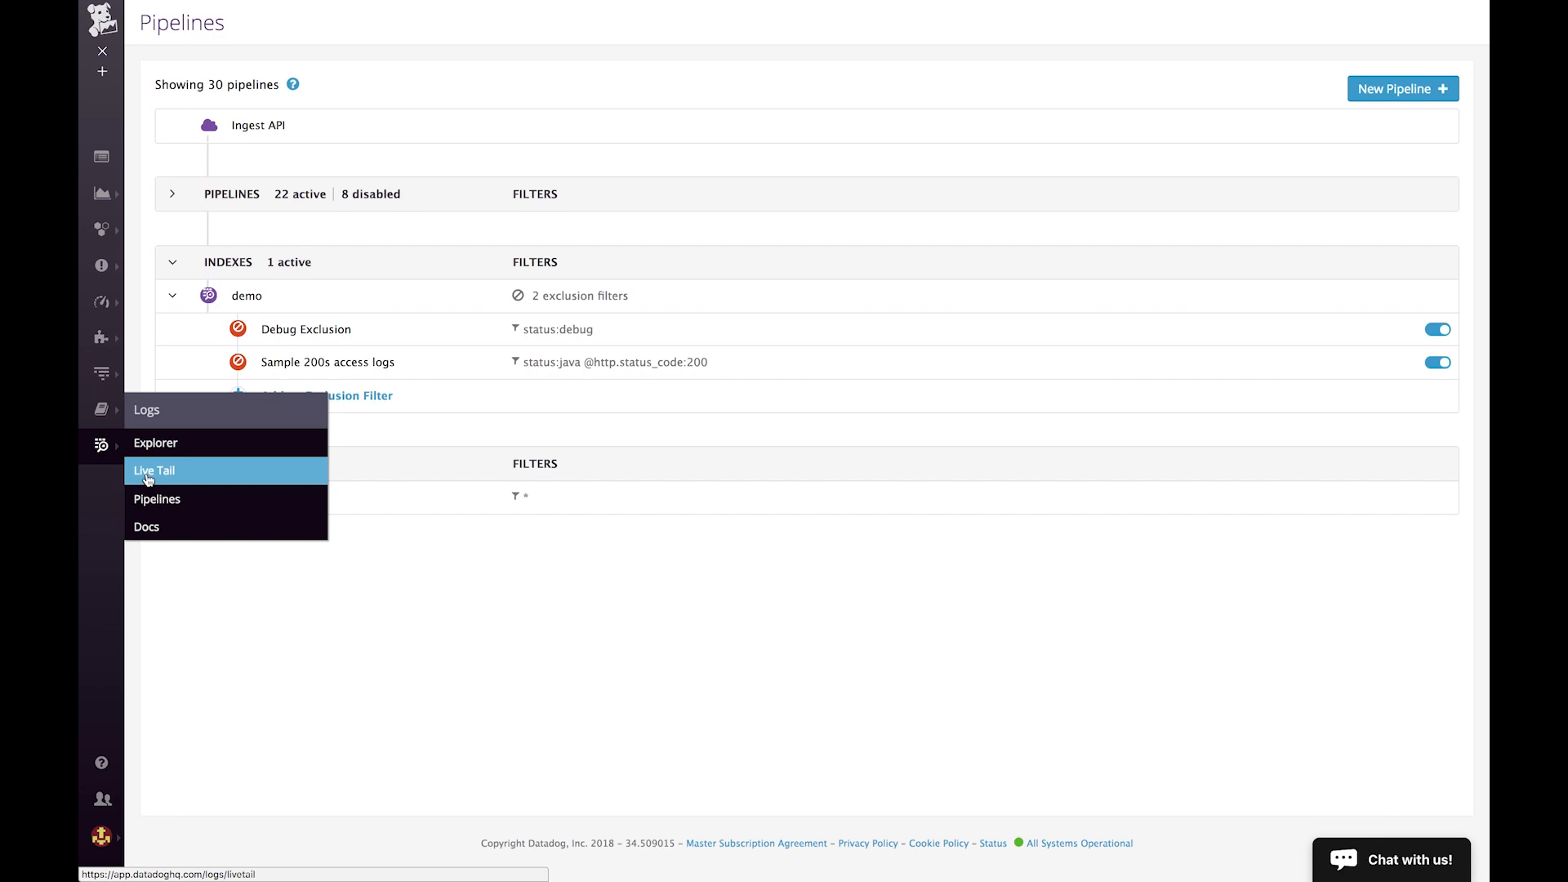
# Step: Open Live Tail from the Logs menu to stream logs from all services
pyautogui.click(154, 470)
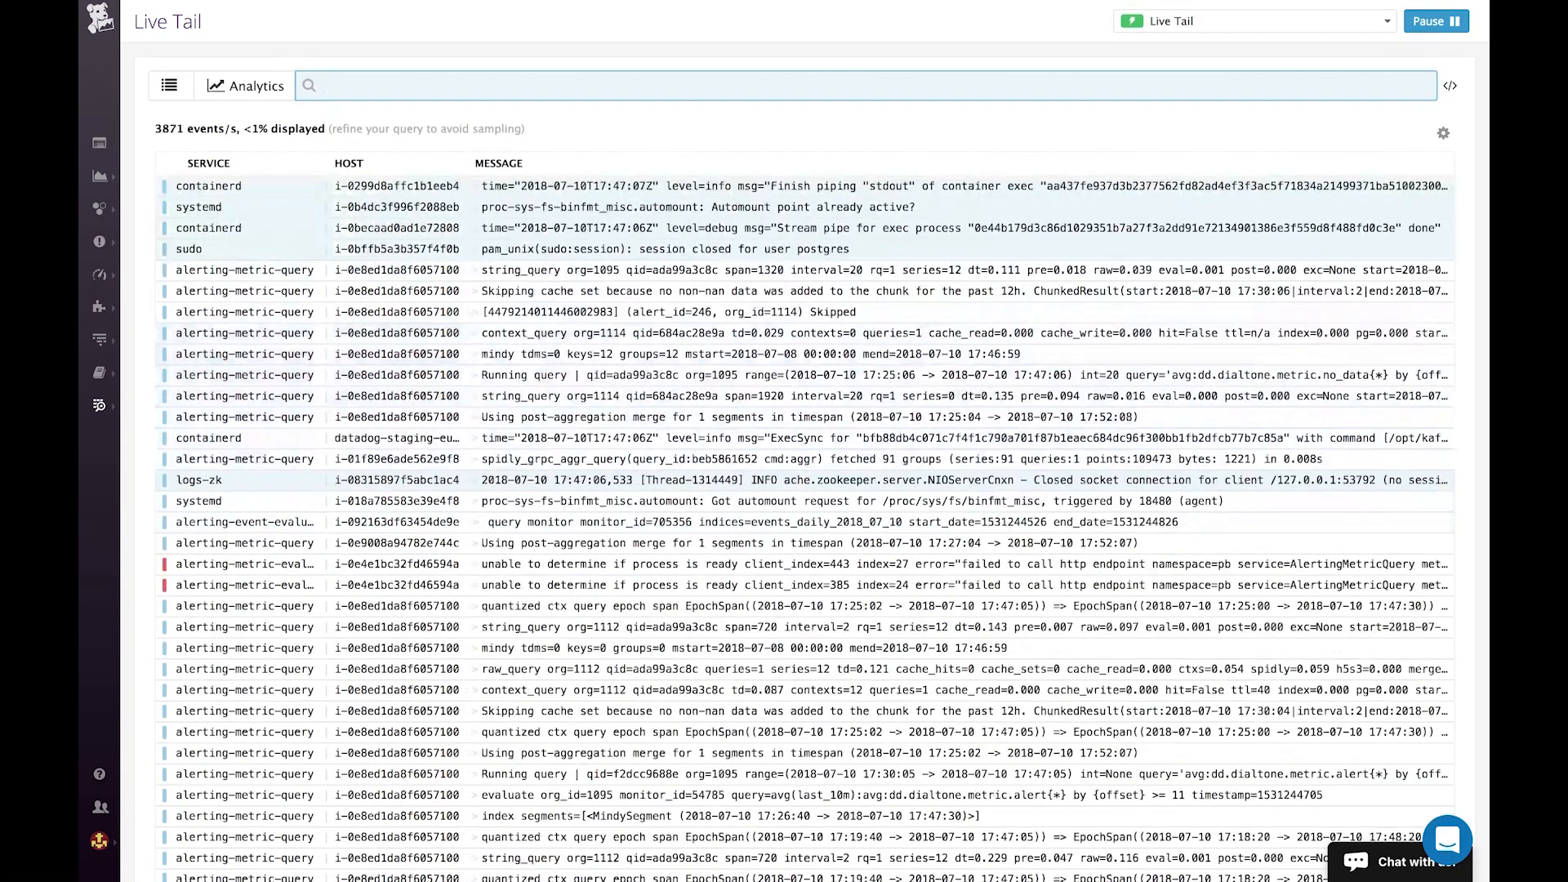
# Step: Filter Live Tail to source:java and pause the stream
pyautogui.write('source:java')
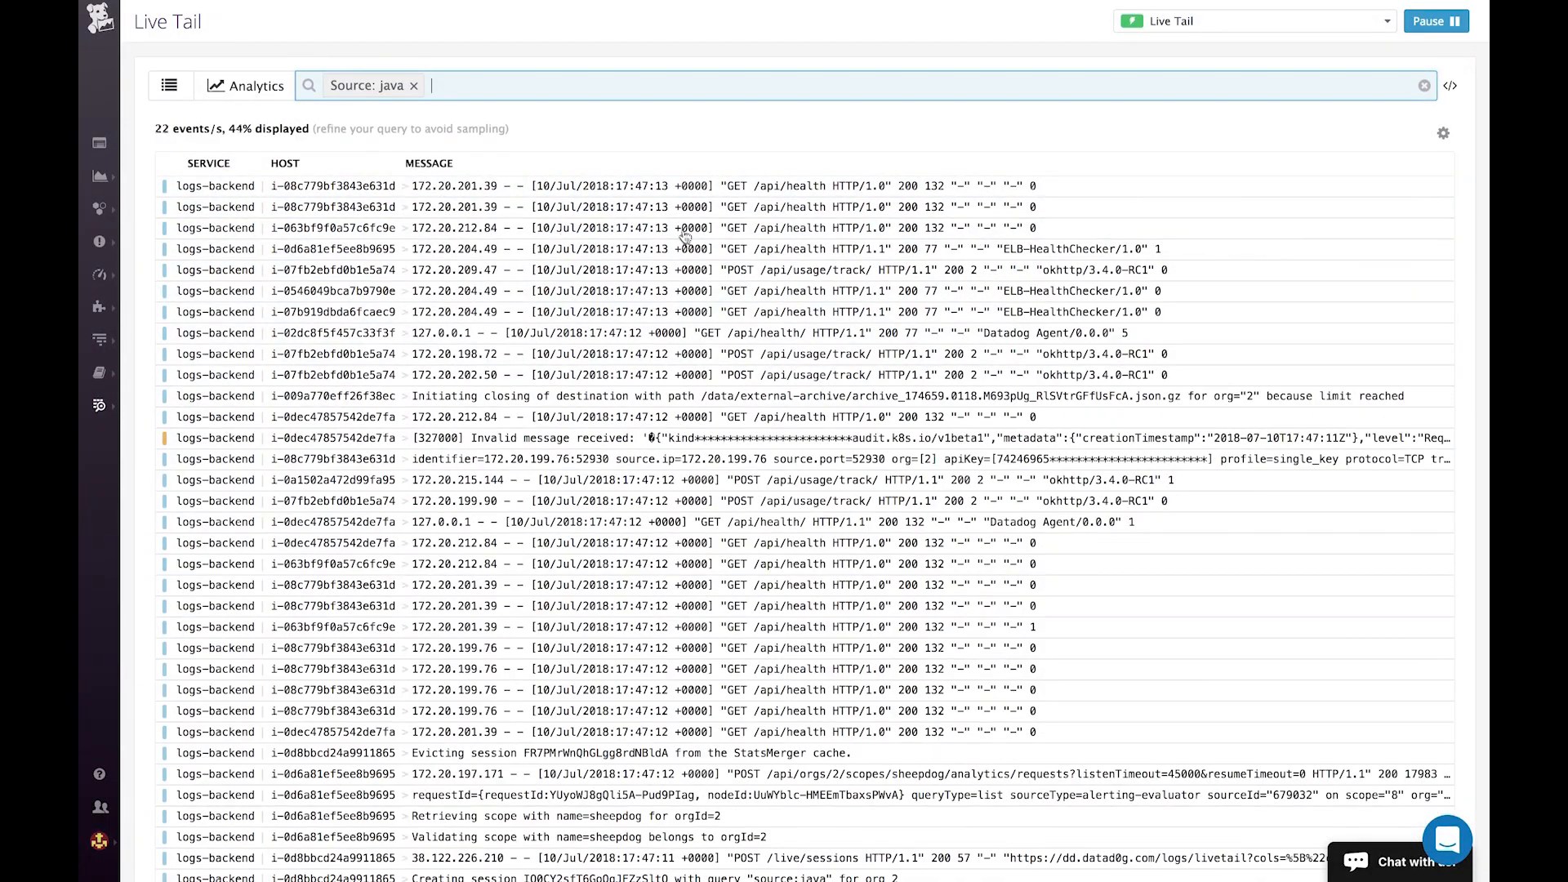
pyautogui.click(1434, 20)
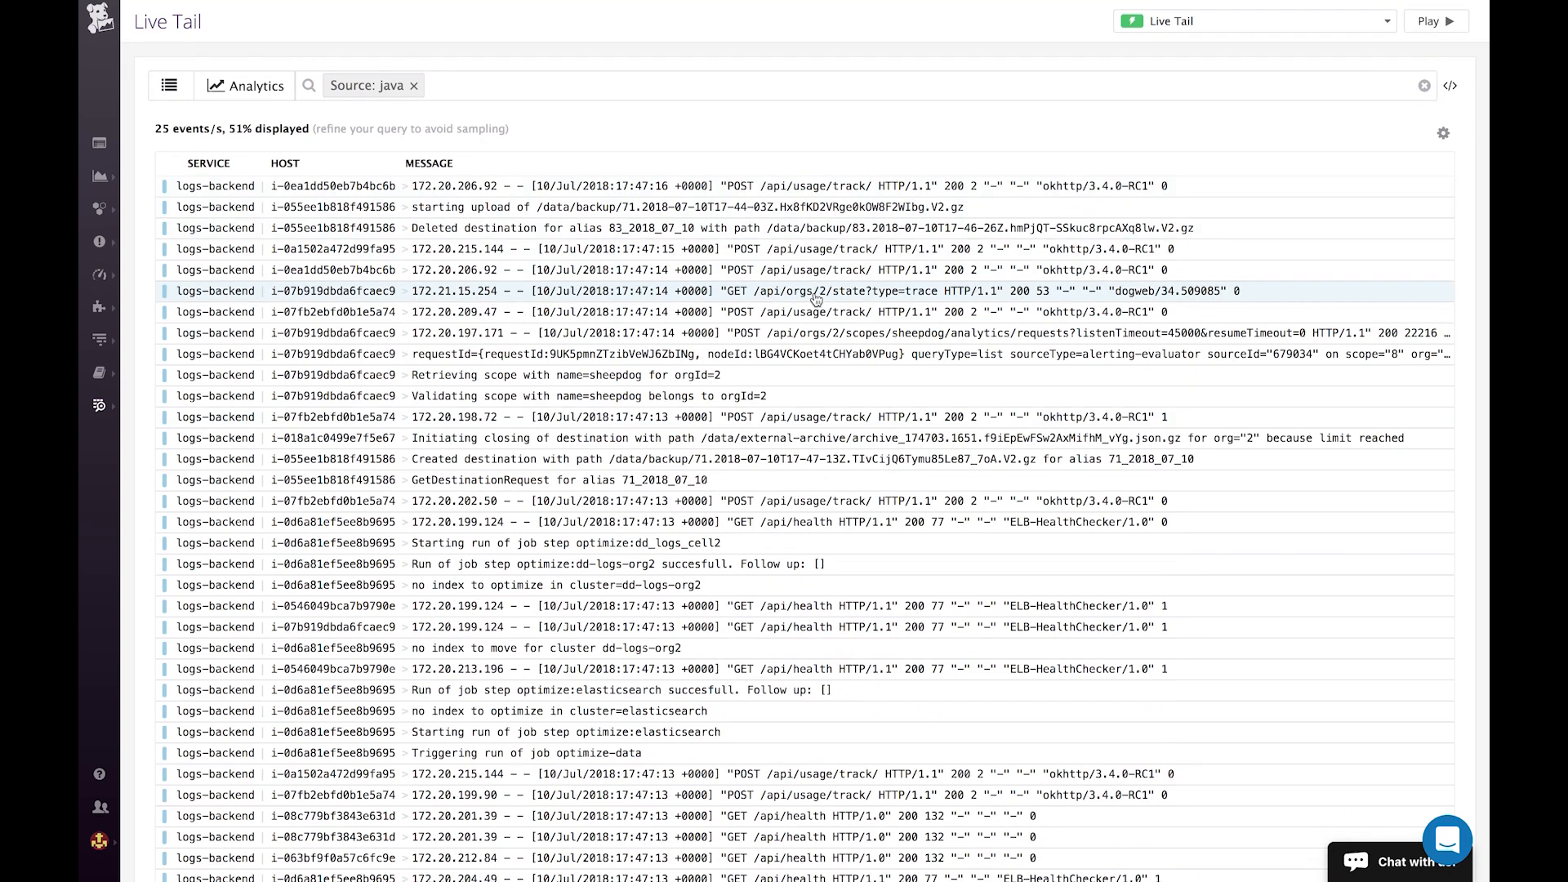
pyautogui.click(810, 290)
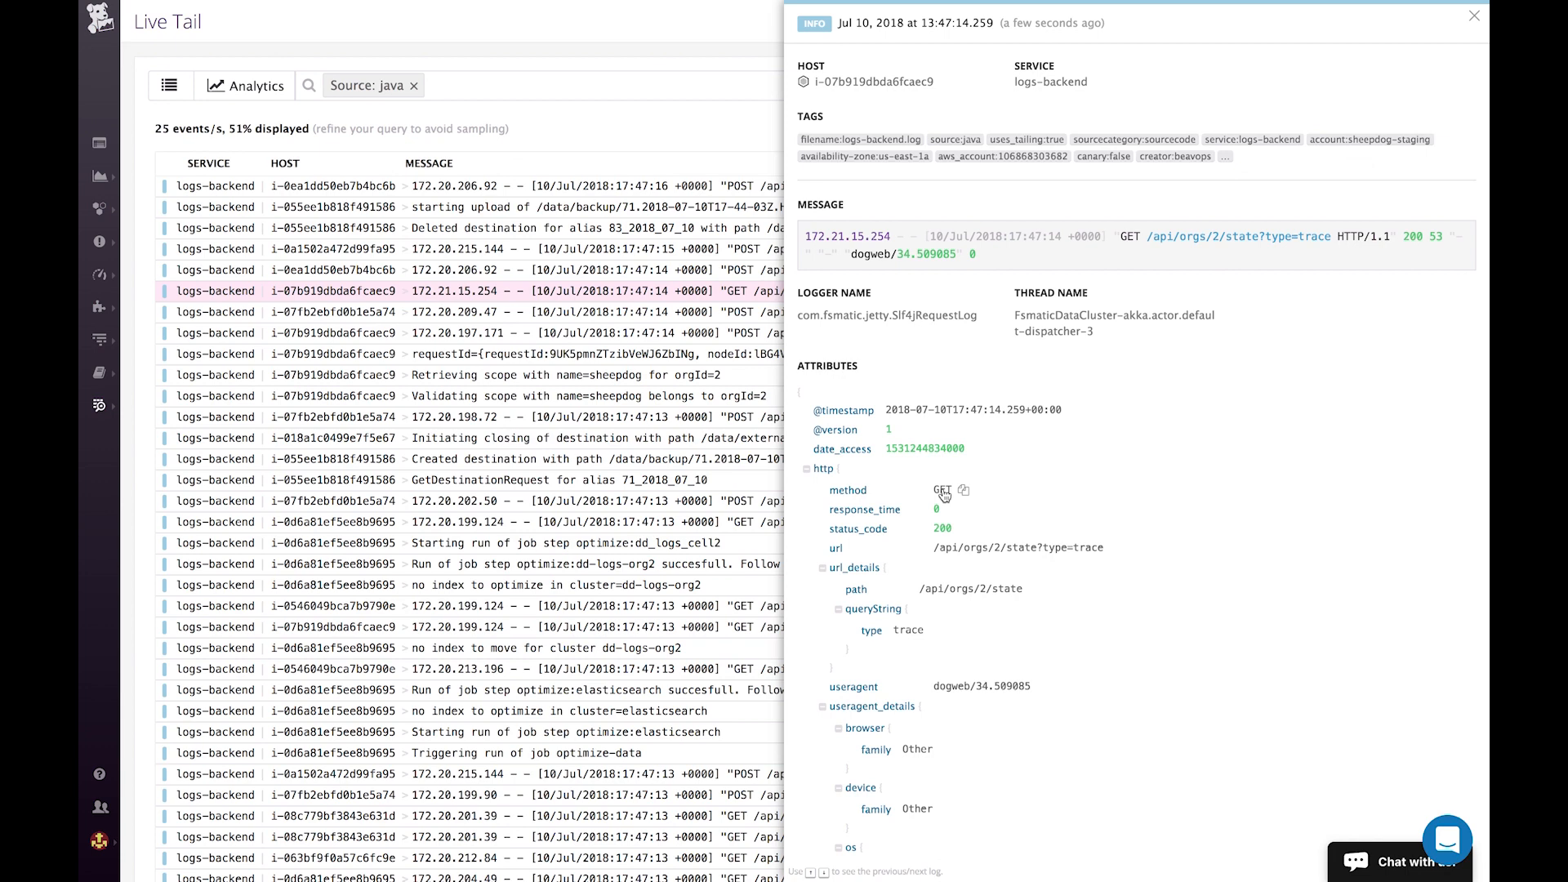
pyautogui.click(941, 490)
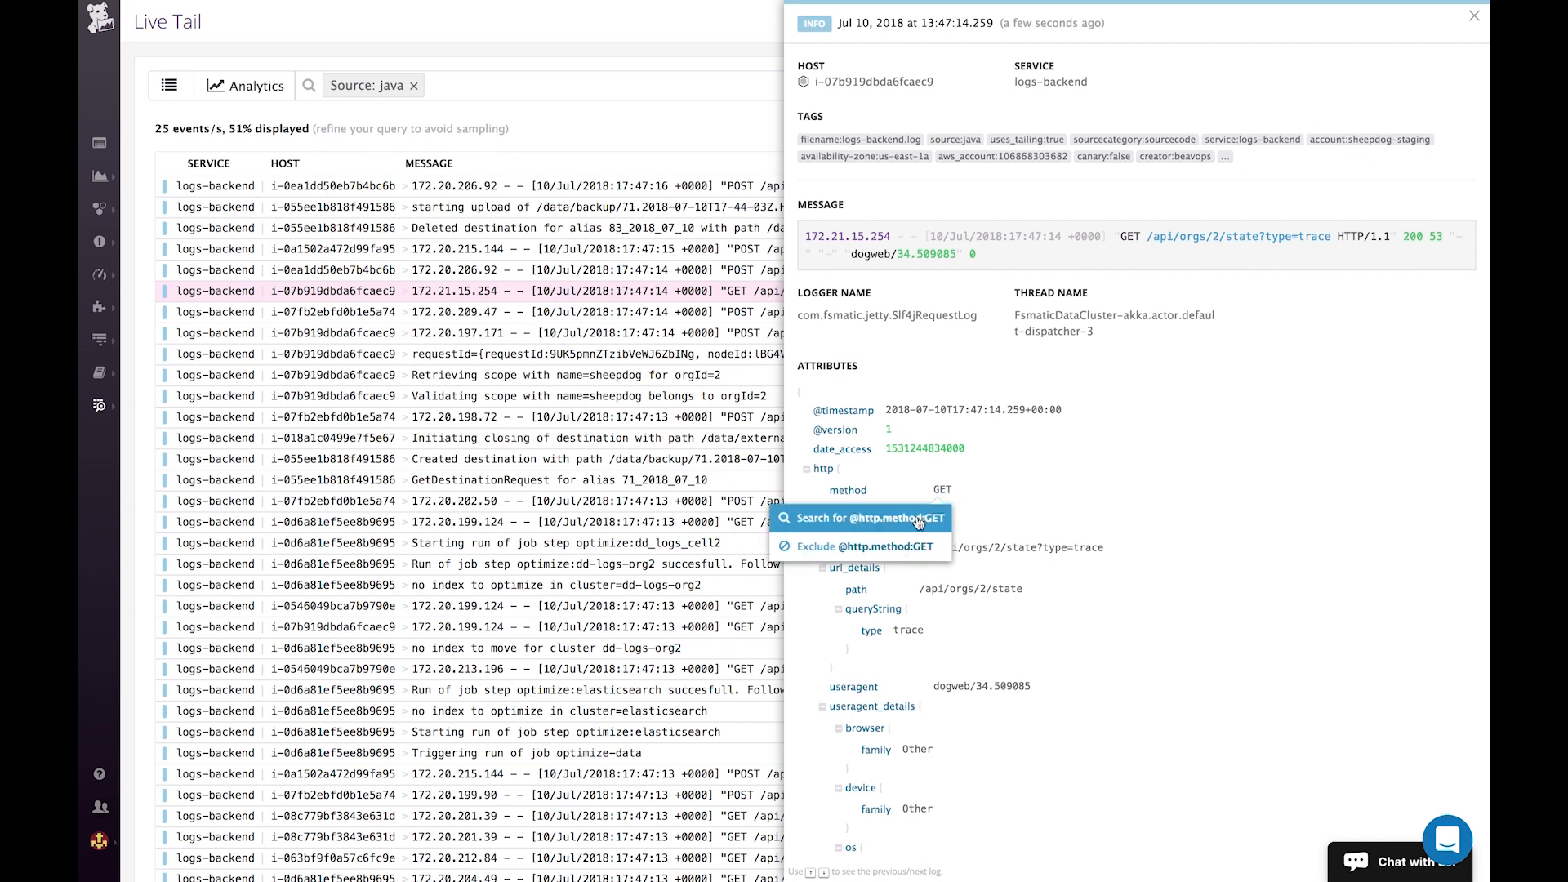
pyautogui.click(860, 518)
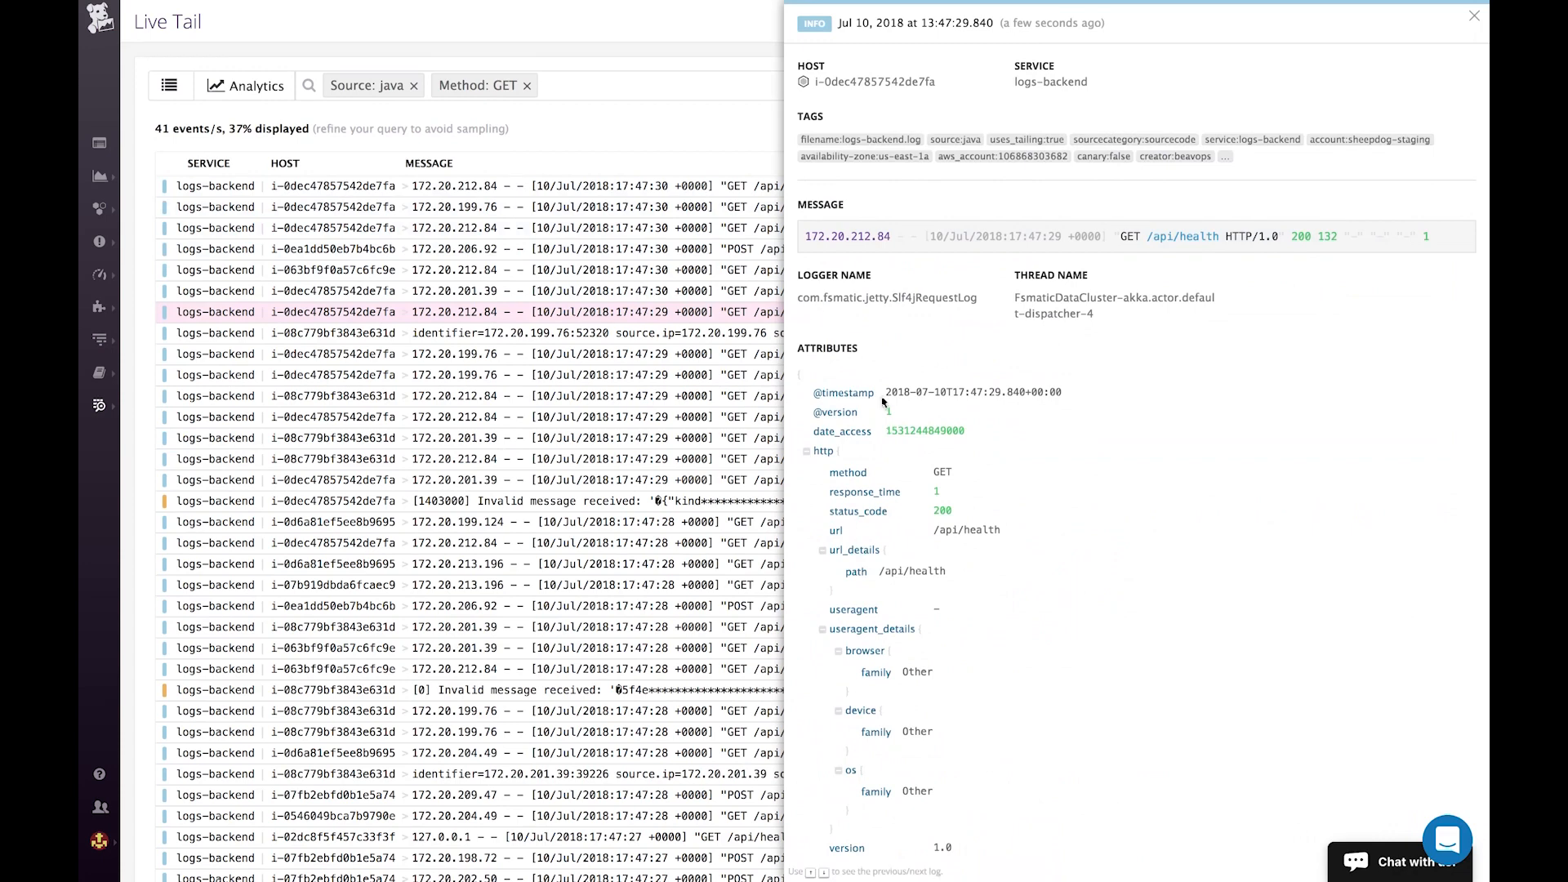
pyautogui.moveTo(910, 571)
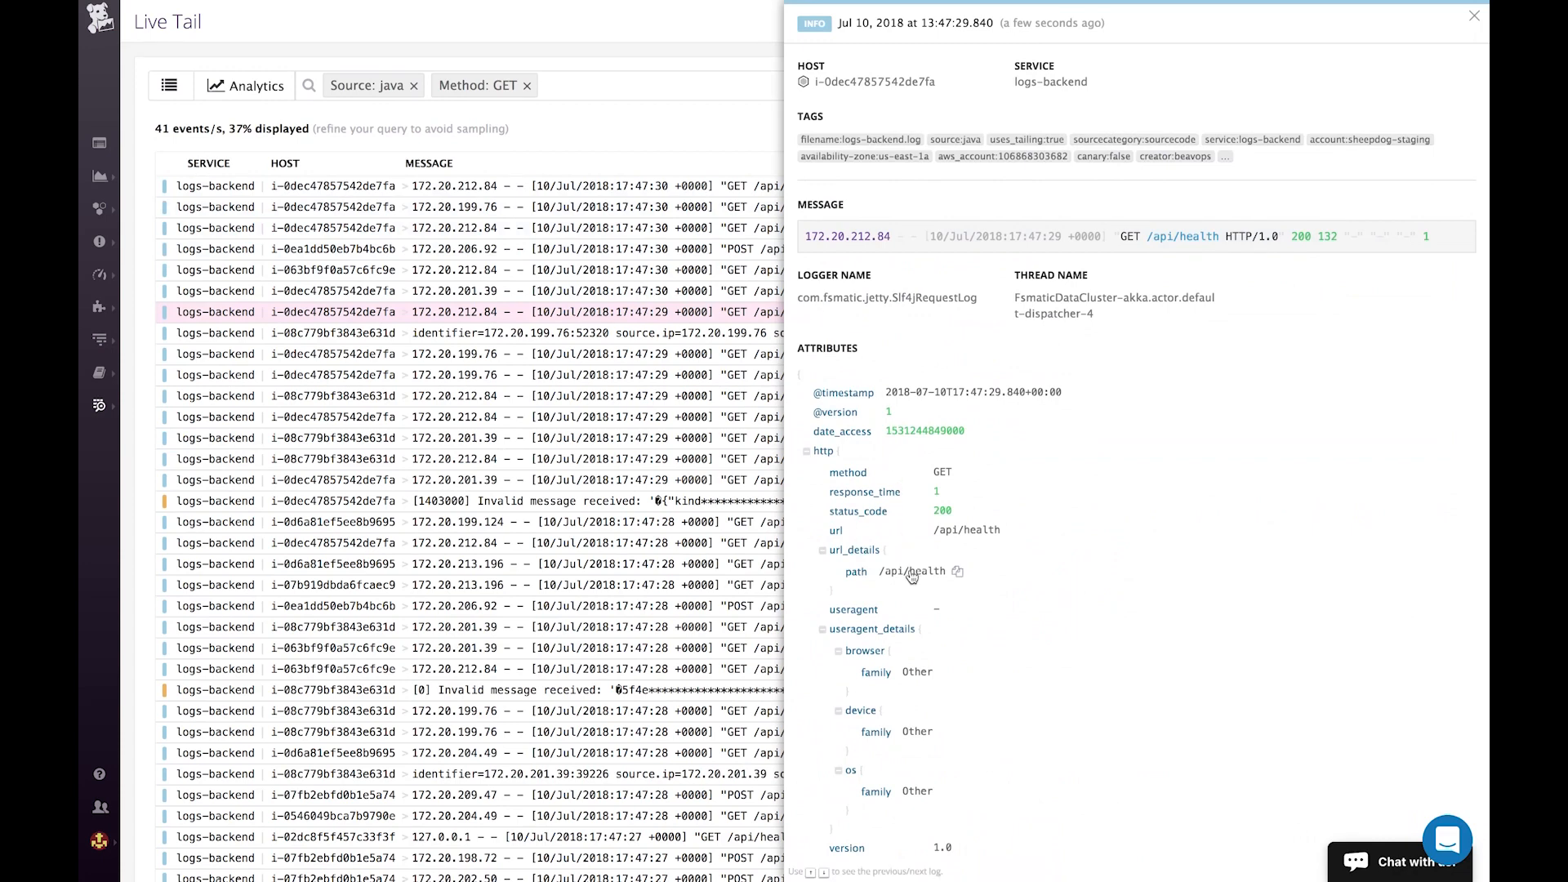
# Step: Exclude the /api/health and /api/health/ URL paths from the stream
pyautogui.click(910, 570)
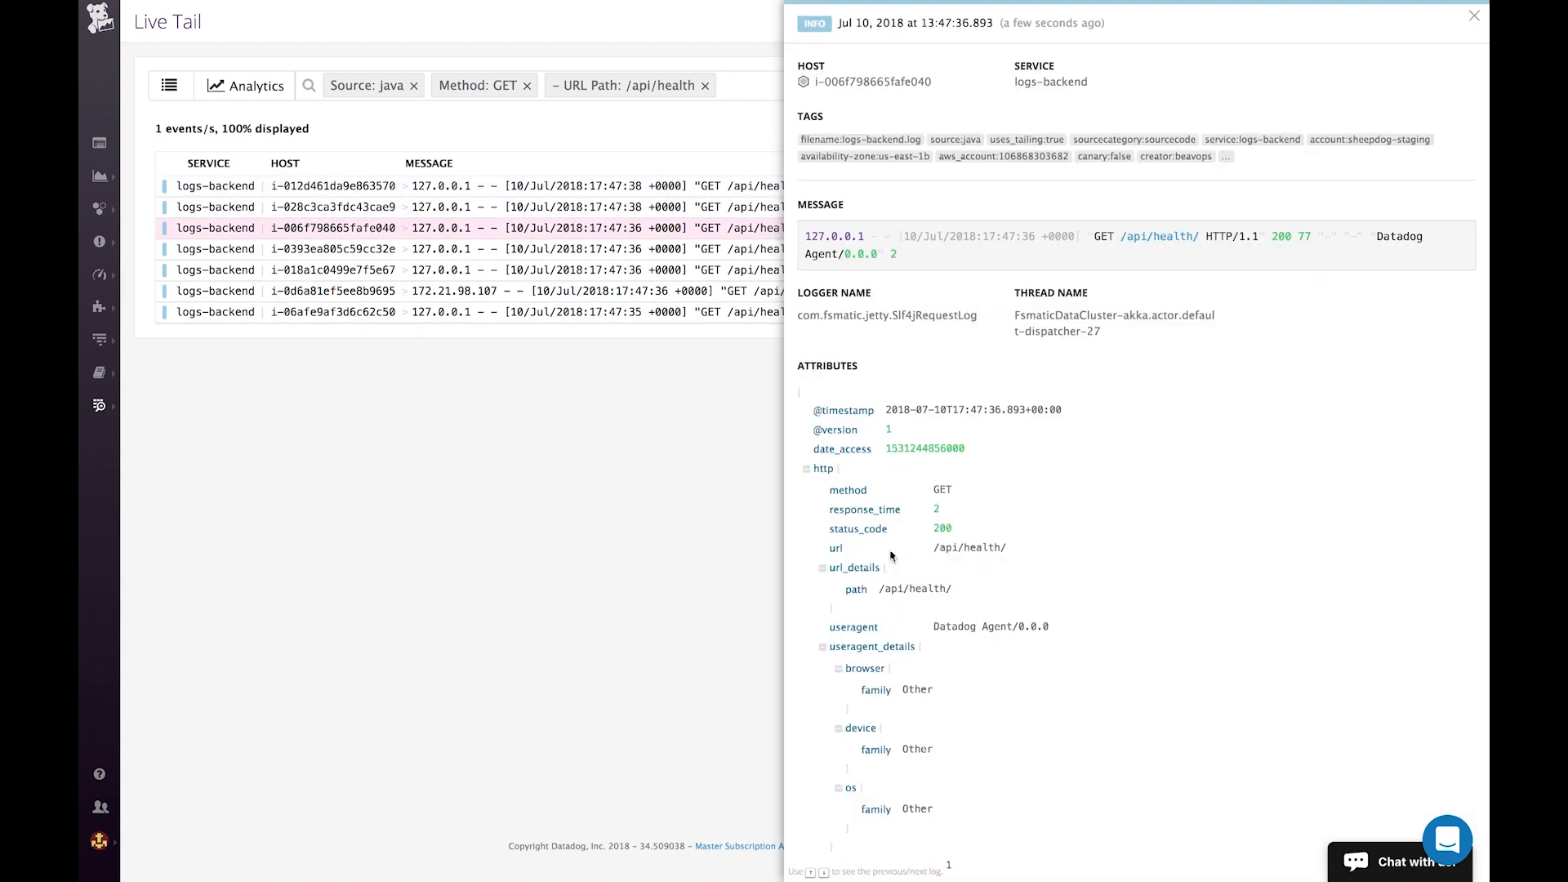
pyautogui.click(912, 588)
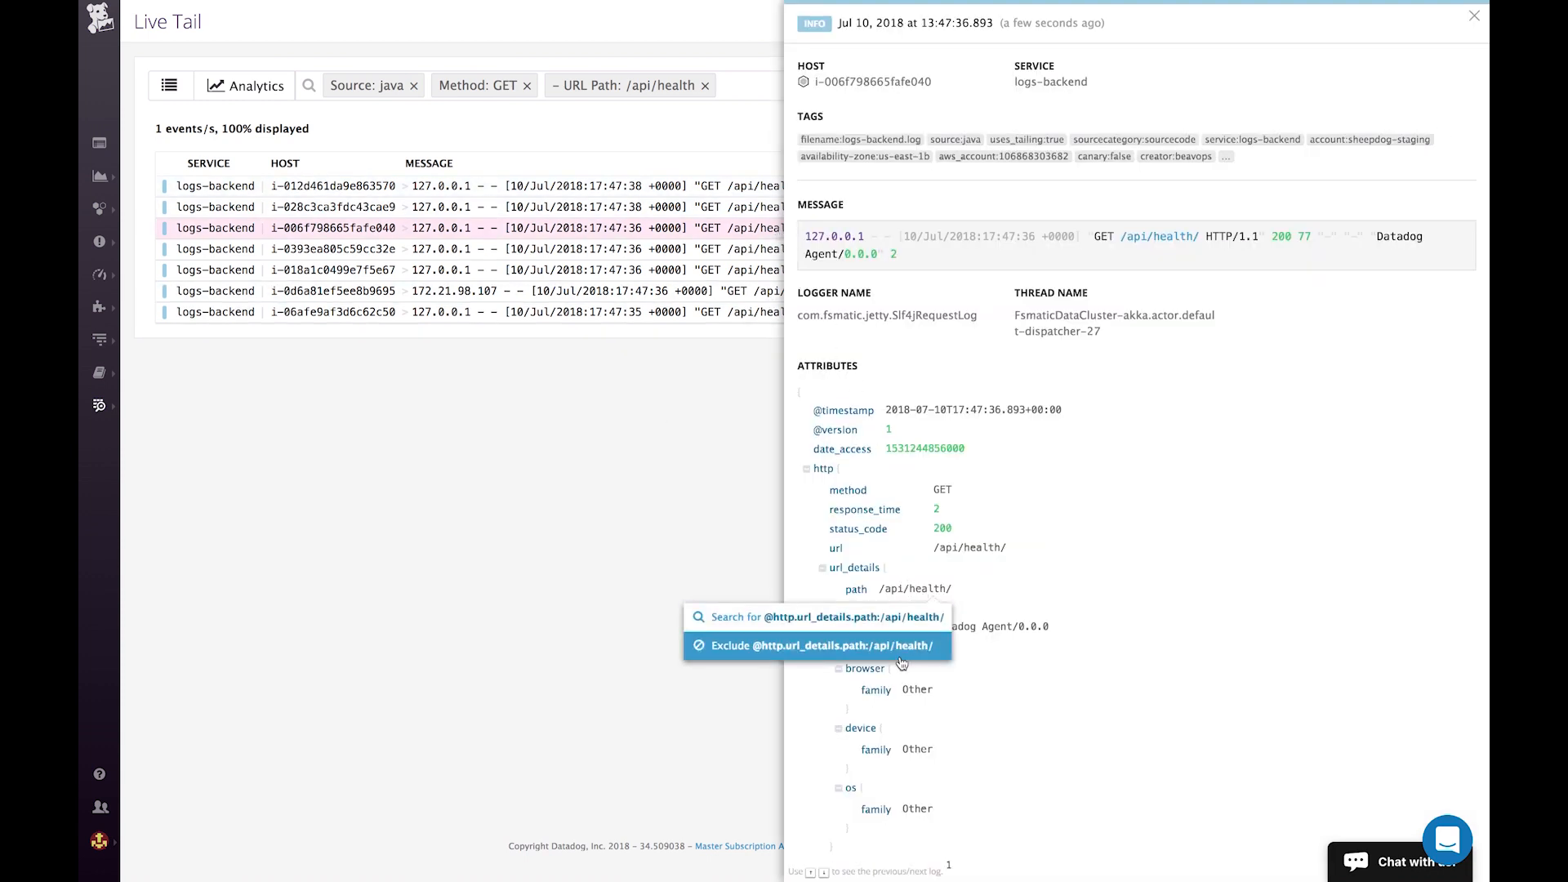
pyautogui.click(817, 645)
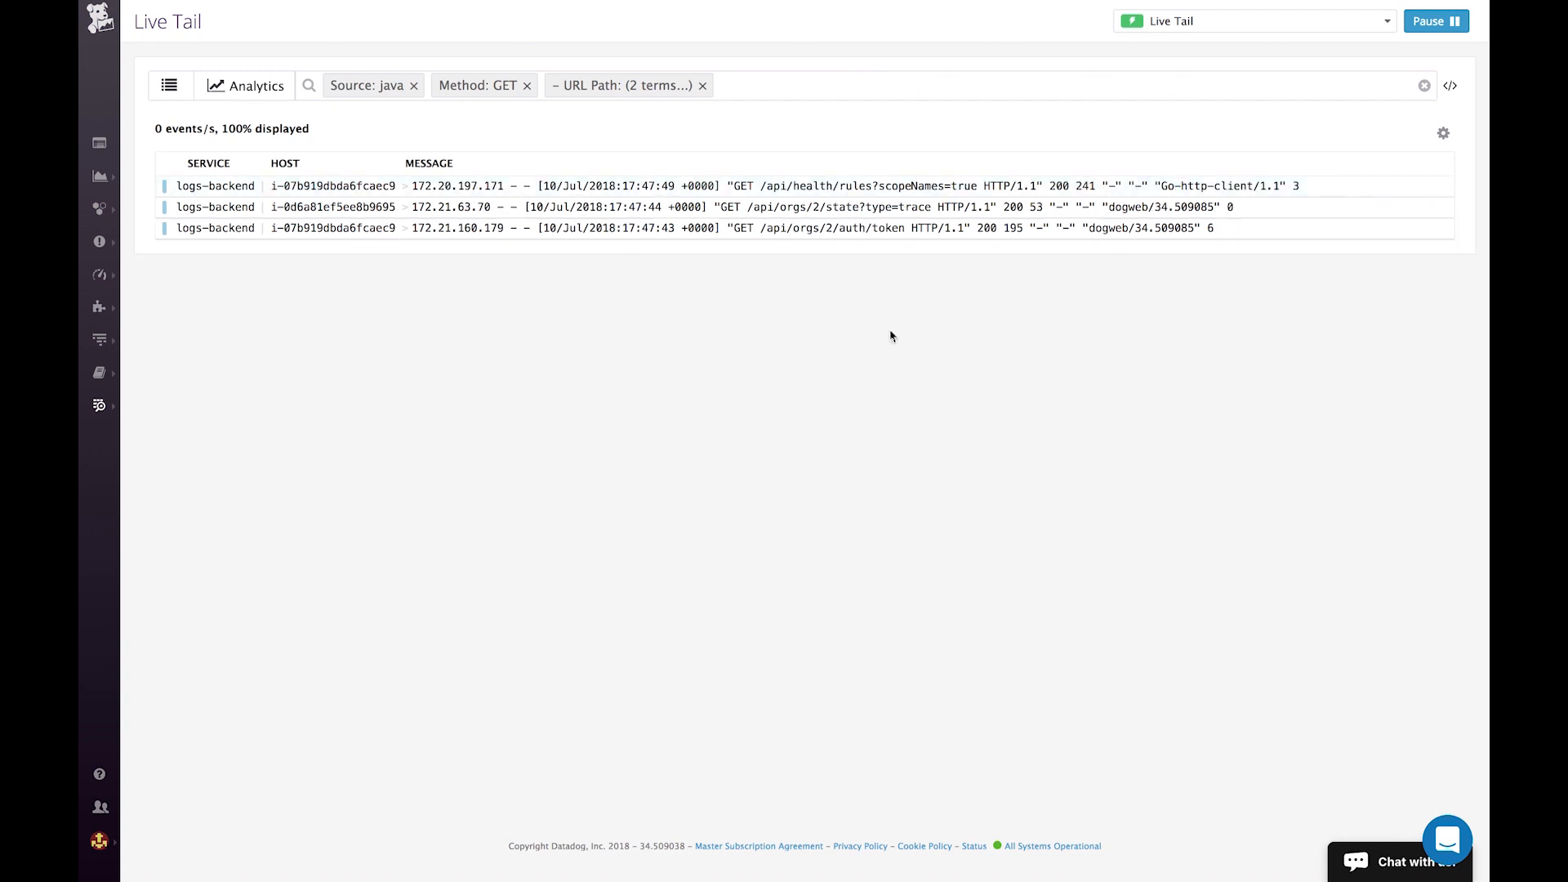
pyautogui.moveTo(871, 228)
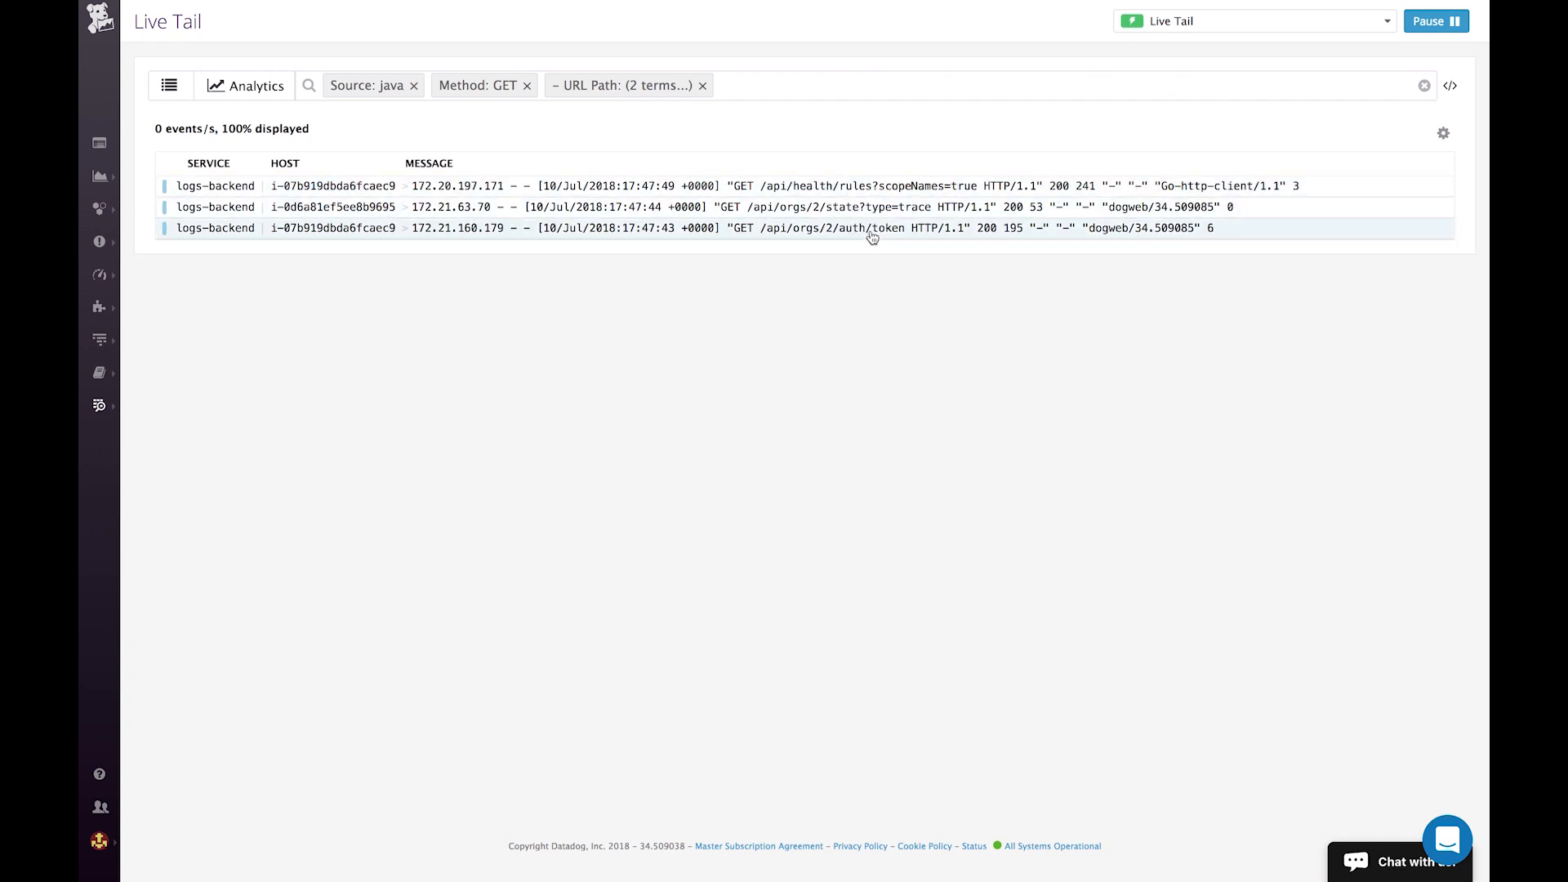